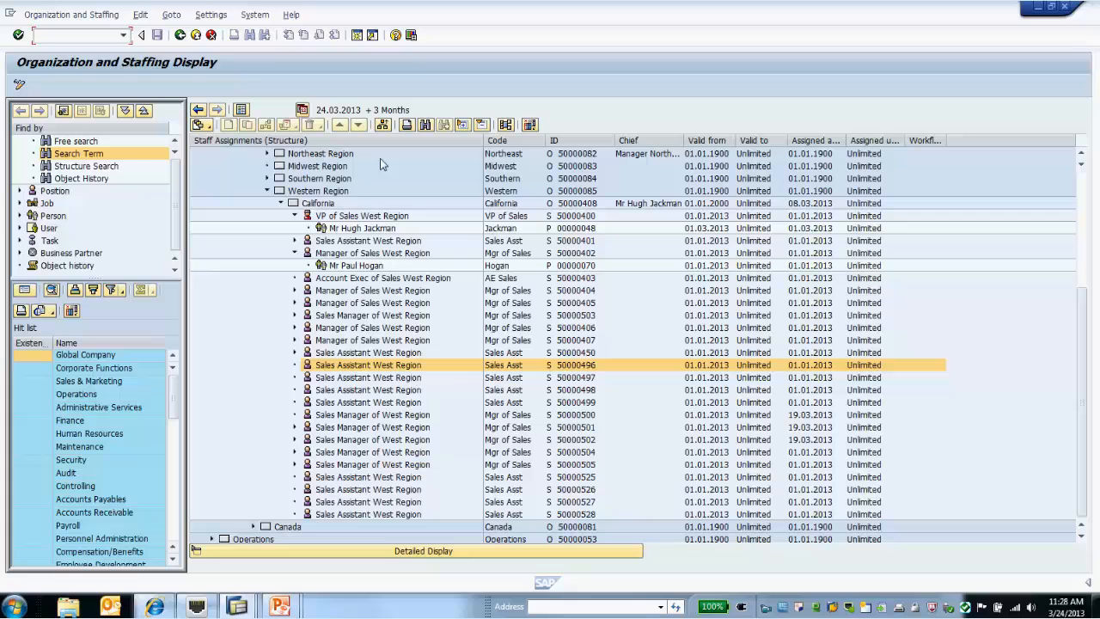
mouse_move(436, 184)
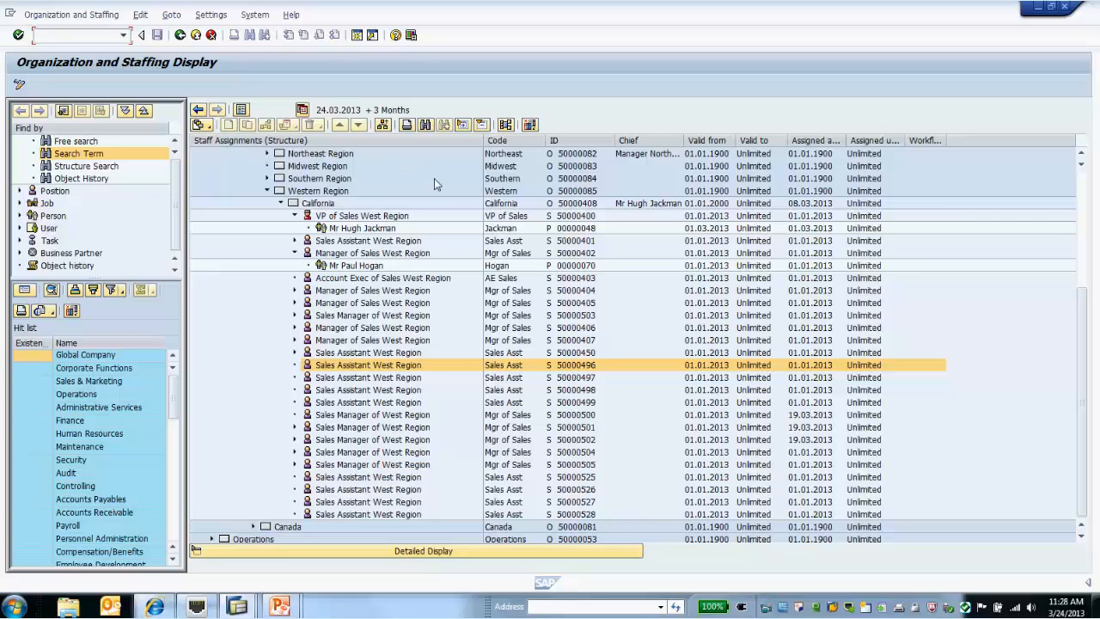
mouse_move(329, 213)
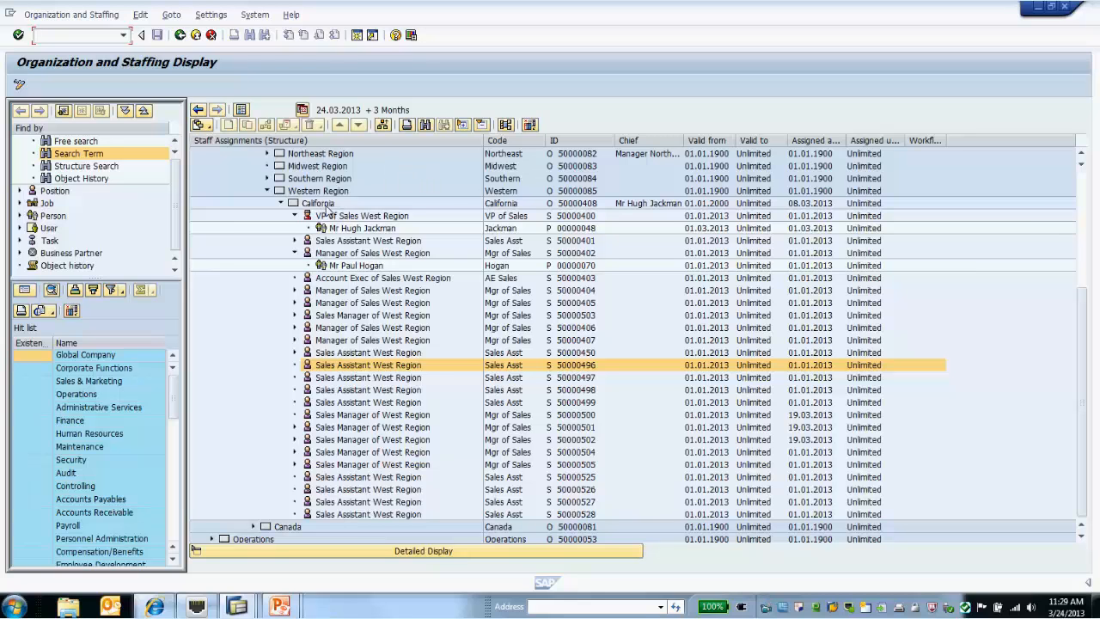
Step: Inspect the California org unit and the entries for Mr Hugh Jackman and Mr Paul Hogan
click(318, 203)
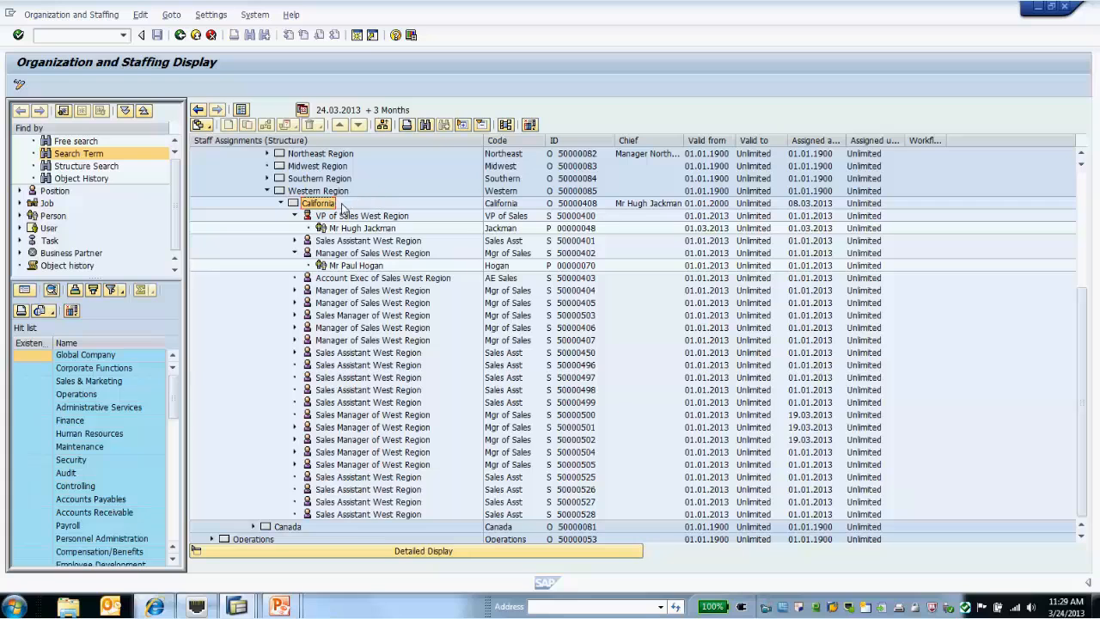
click(361, 228)
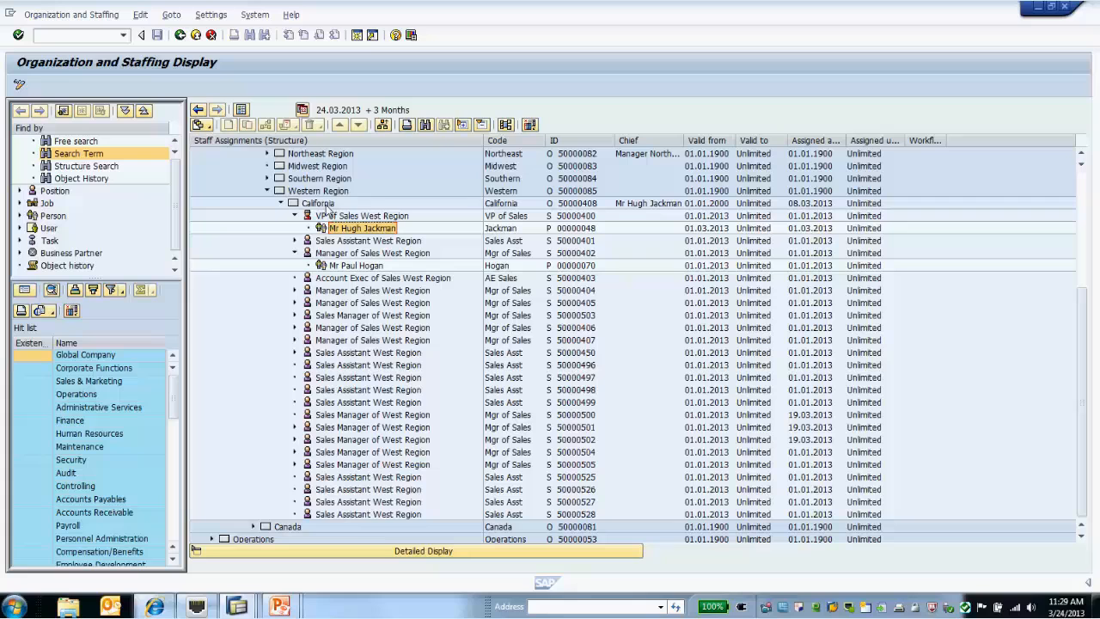
mouse_move(367, 275)
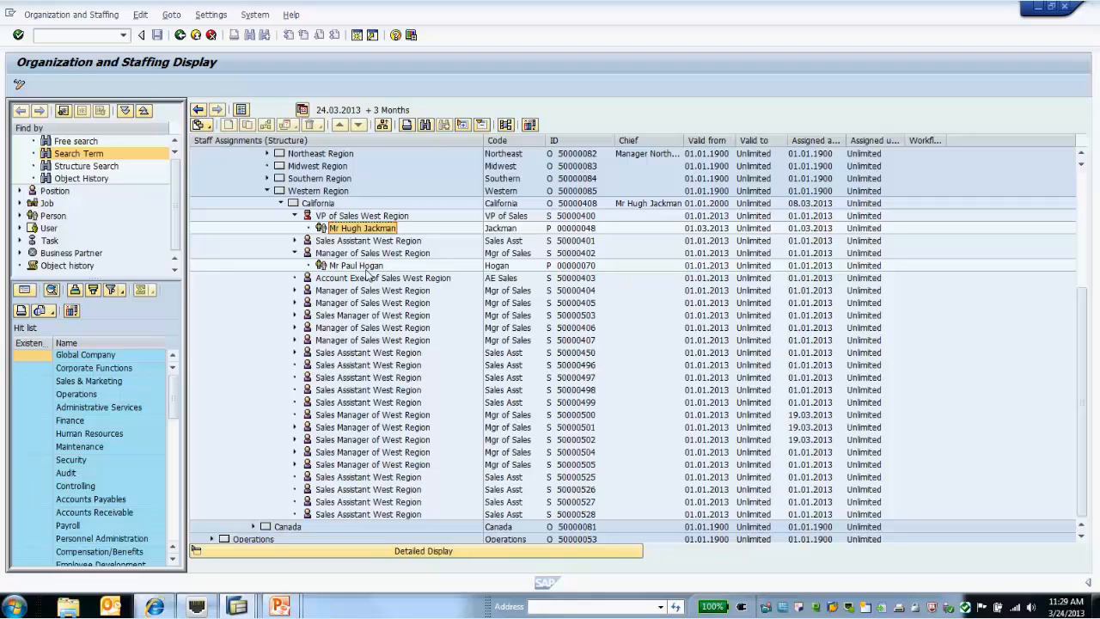
click(355, 265)
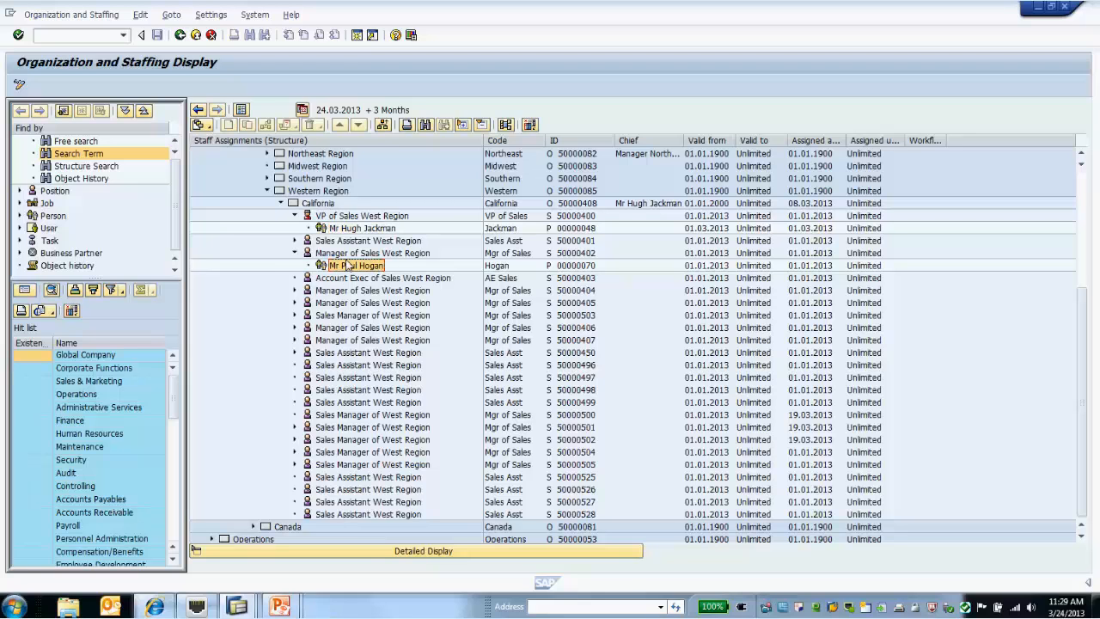
mouse_move(399, 265)
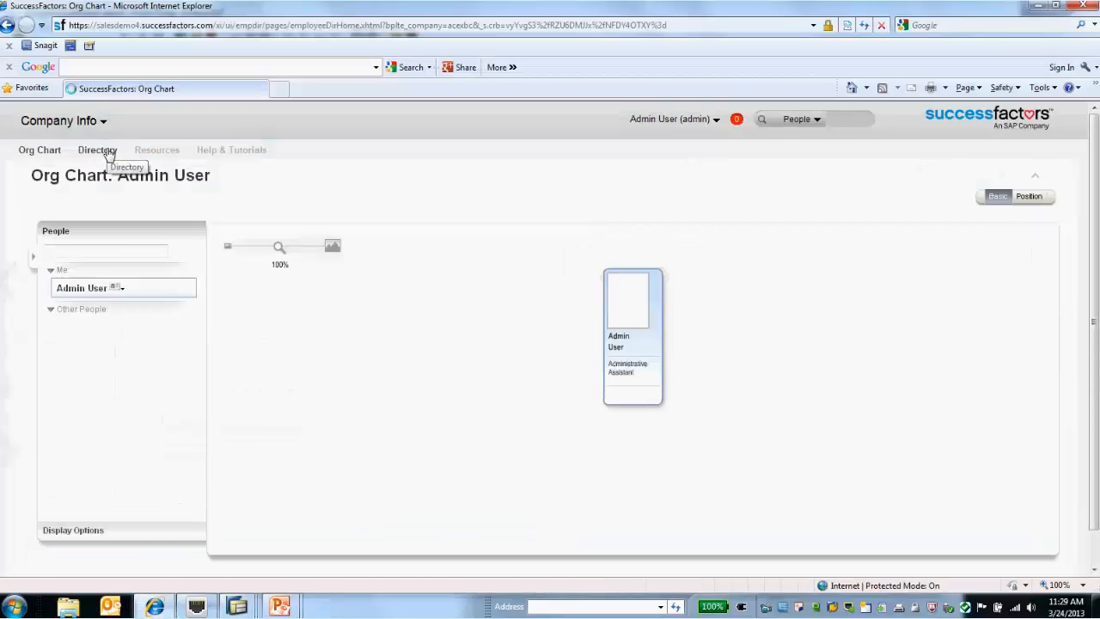
Step: Search the SuccessFactors directory for 'hogan' (no results), then search for 'hjackman'
click(97, 150)
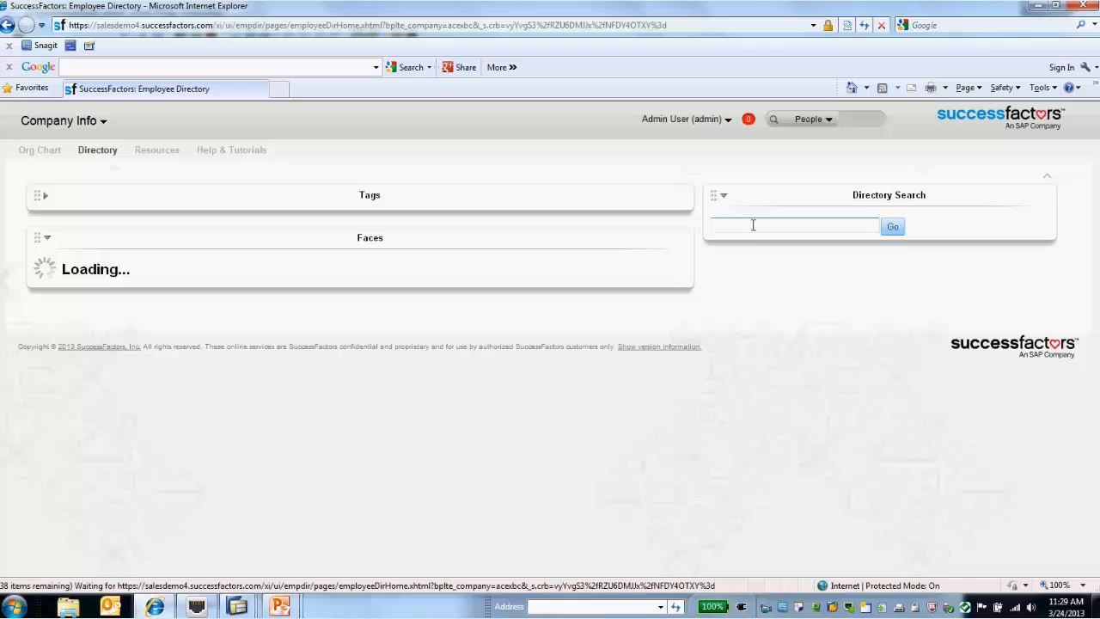
text(hoga)
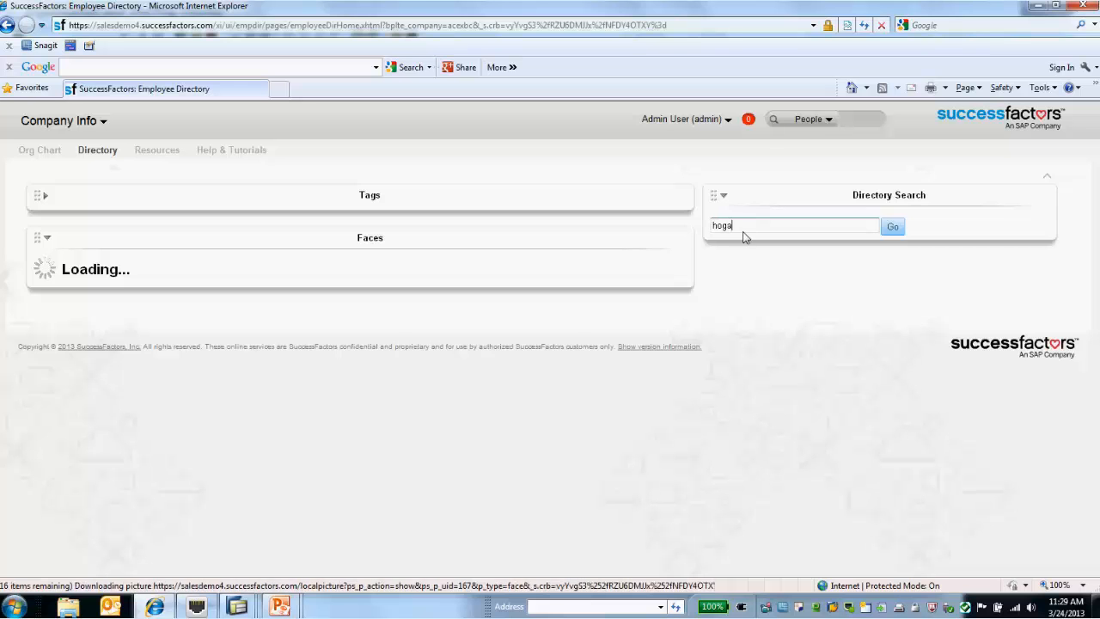
click(892, 226)
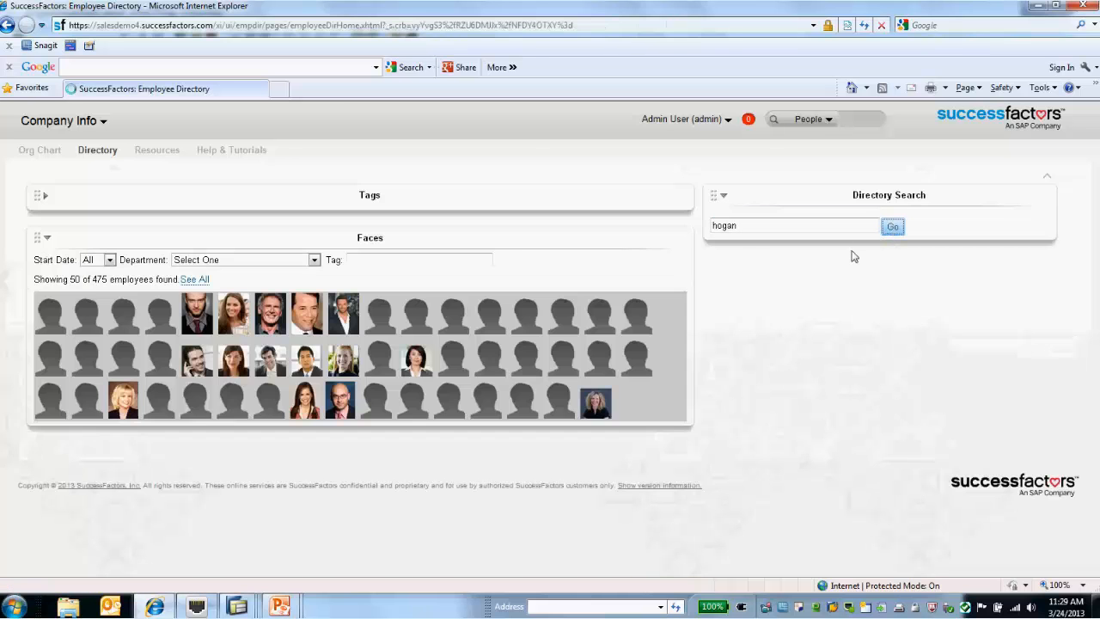
click(892, 226)
text(h)
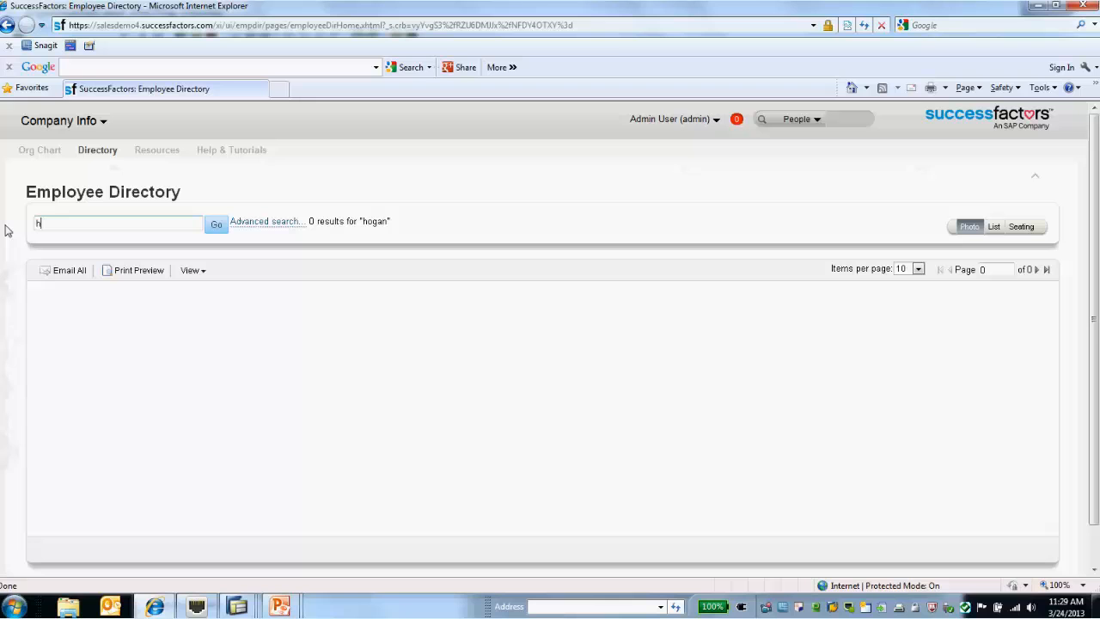
text(jackman)
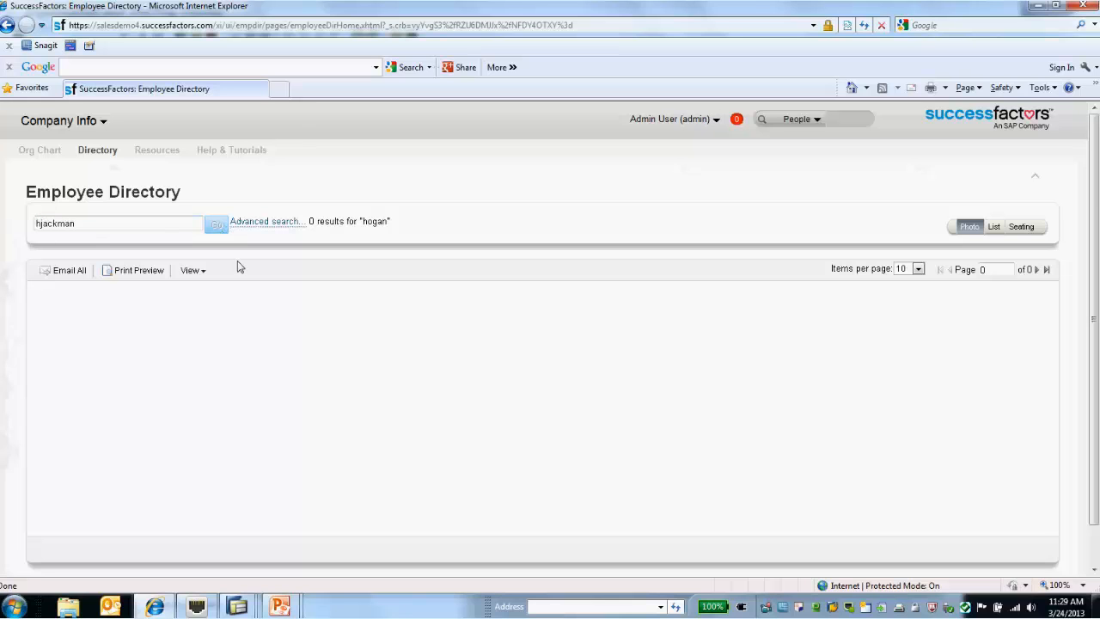
click(216, 224)
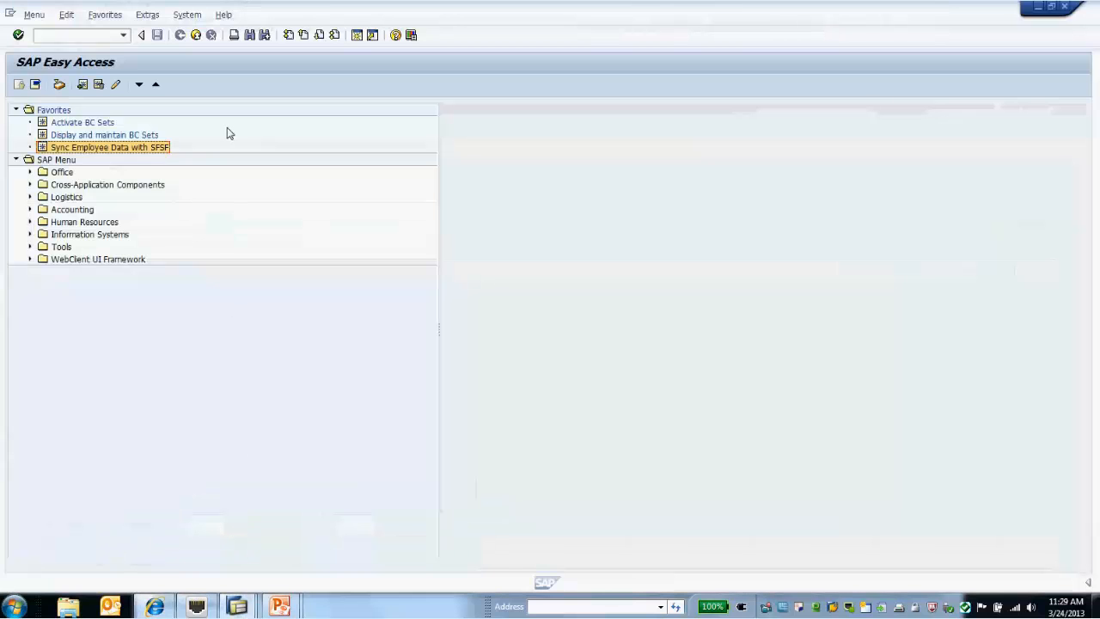
mouse_move(157, 161)
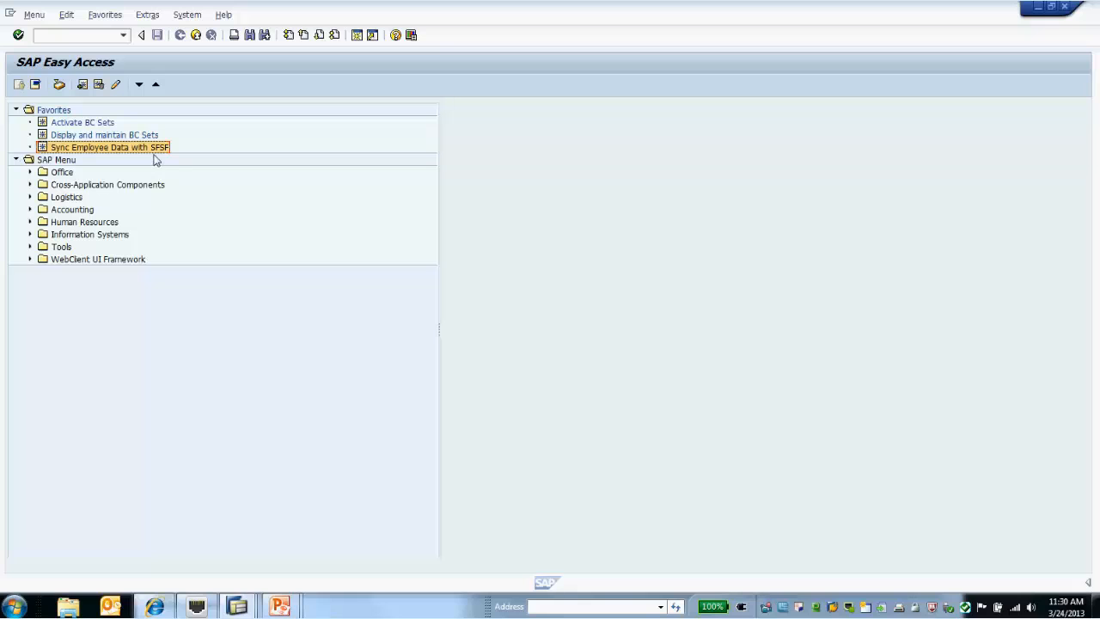
mouse_move(105, 153)
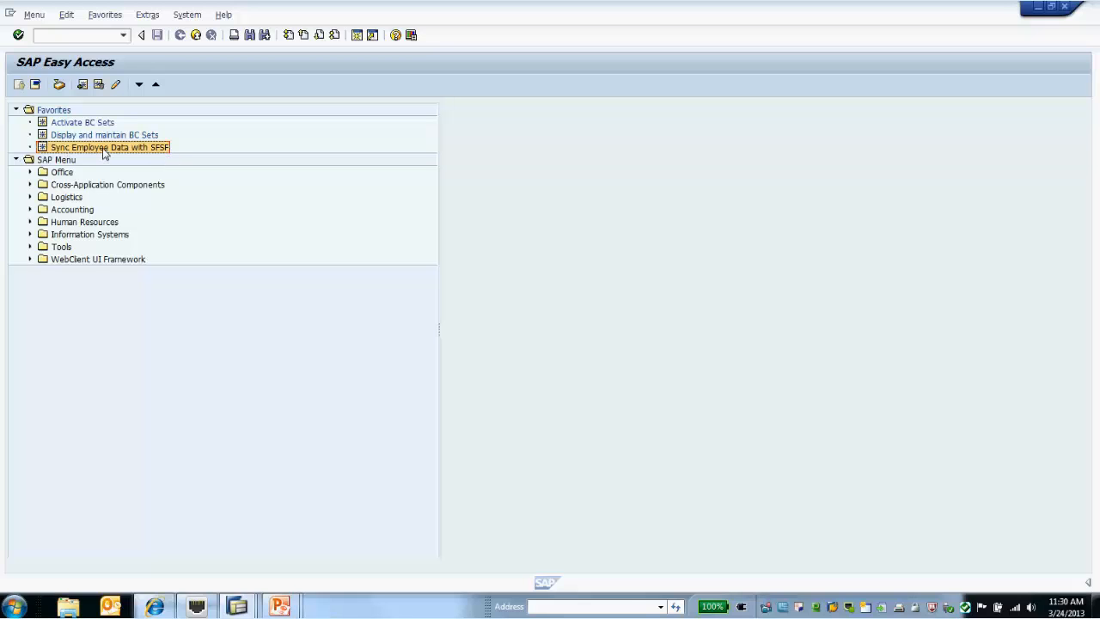
mouse_move(132, 158)
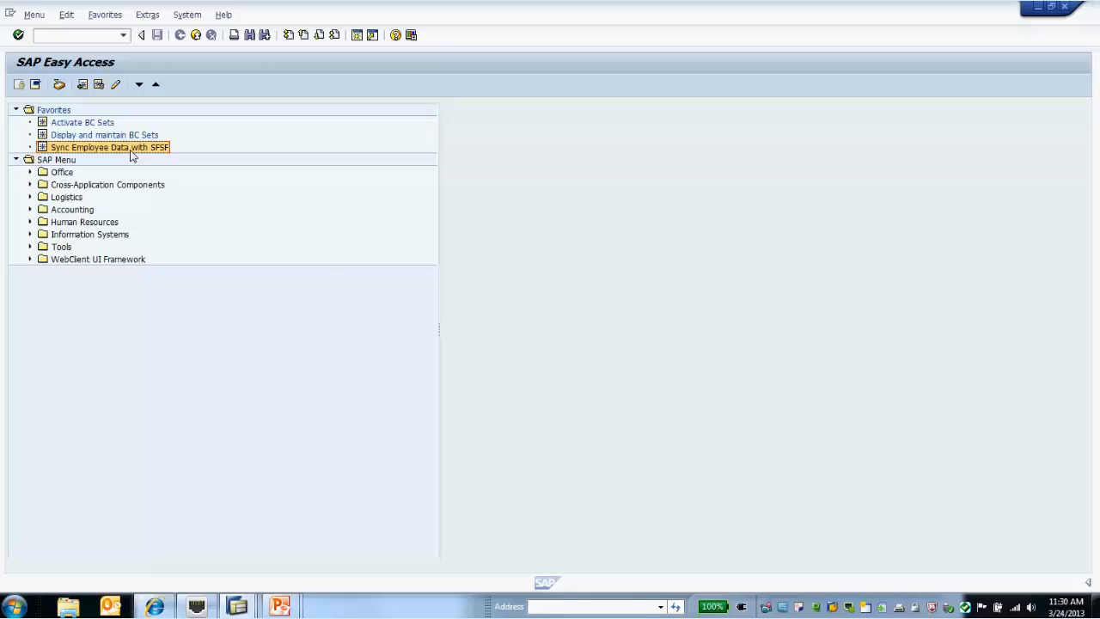
Step: Launch Sync Employee Data with SFSF, apply variant USA_EMP_DEMO, and enter personnel number 70
double_click(109, 147)
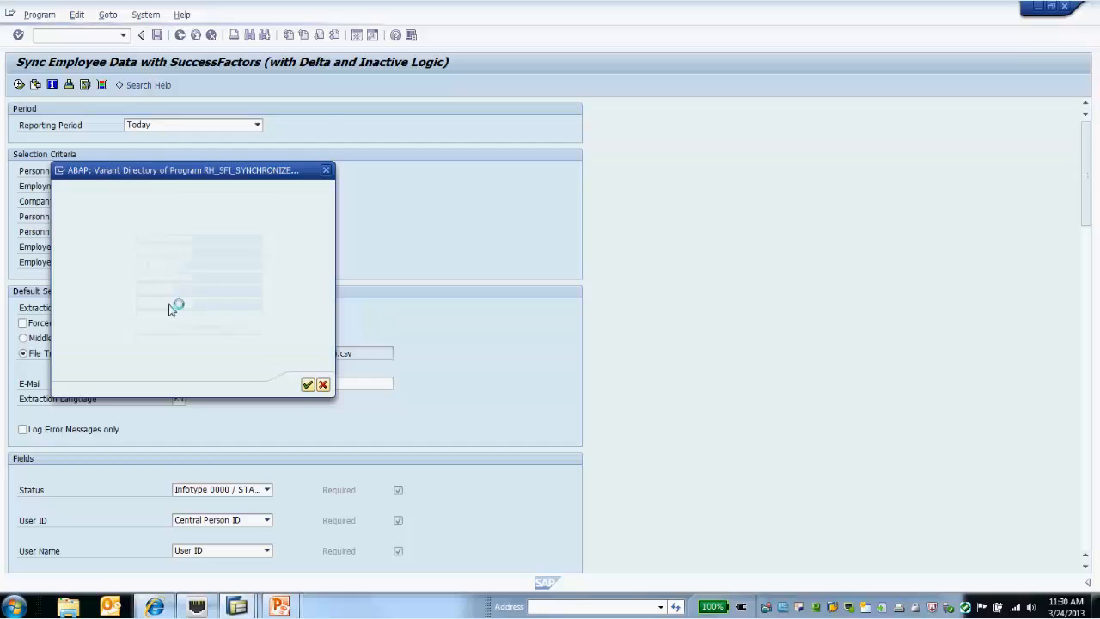
click(307, 385)
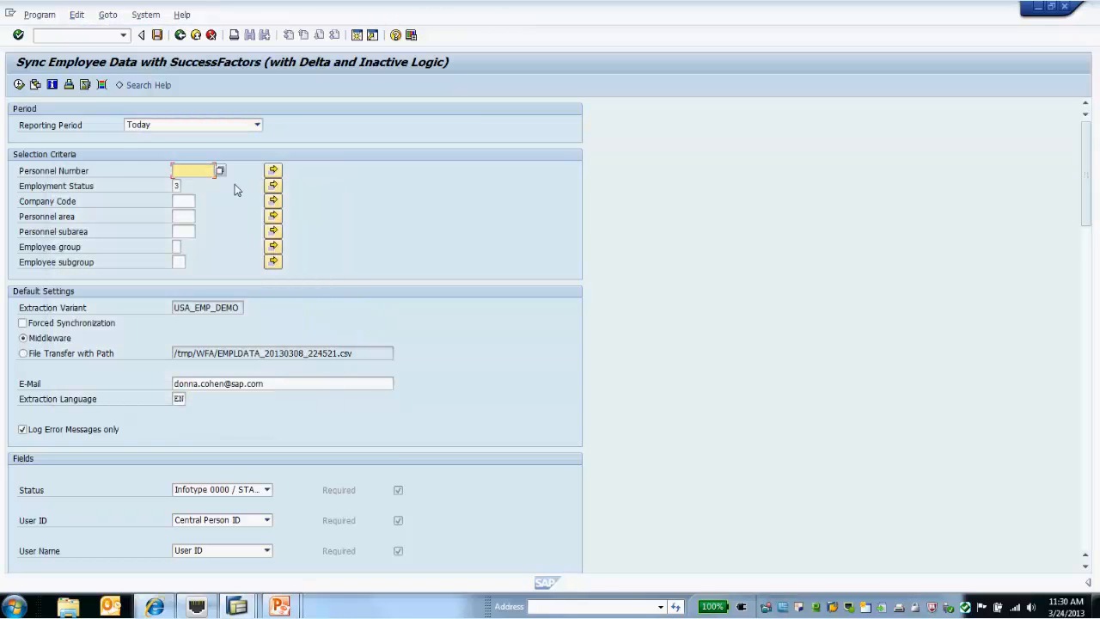
text(7)
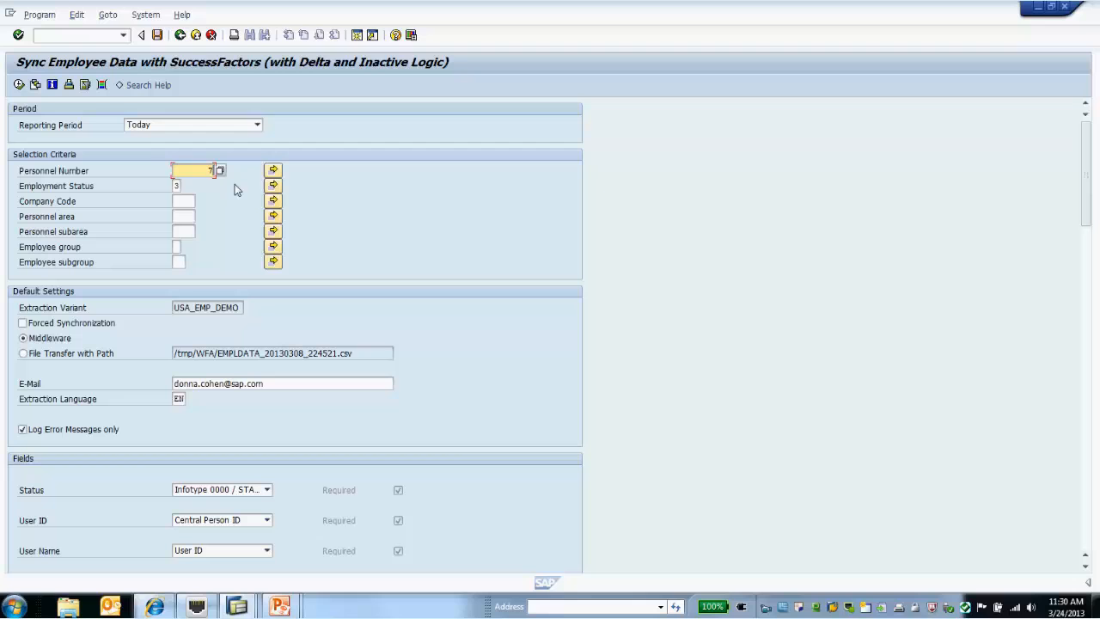
text(70)
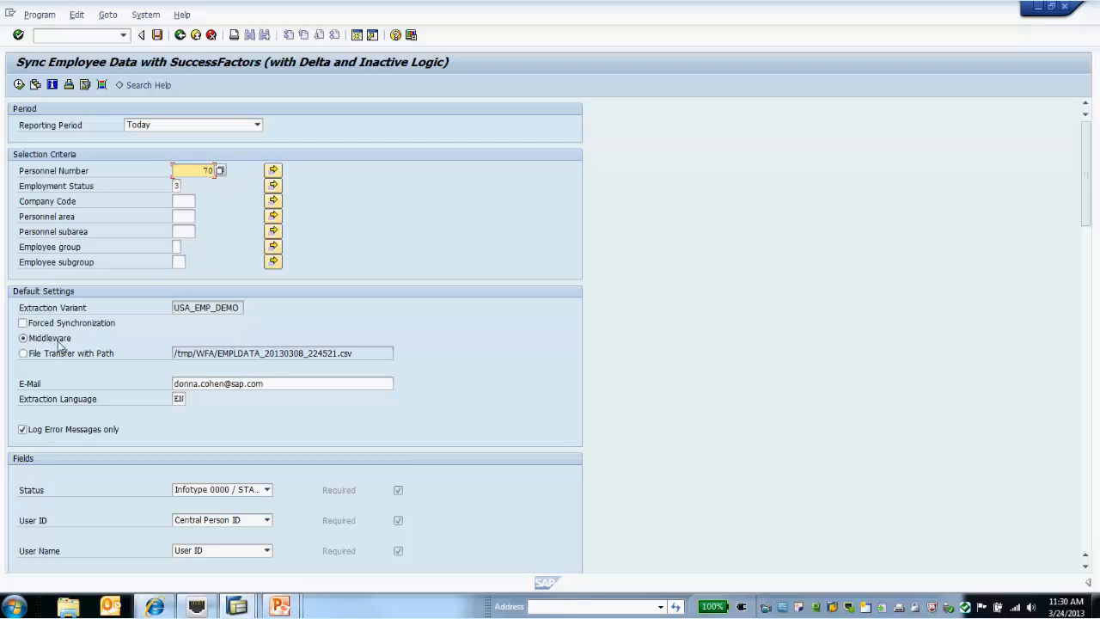
mouse_move(56, 346)
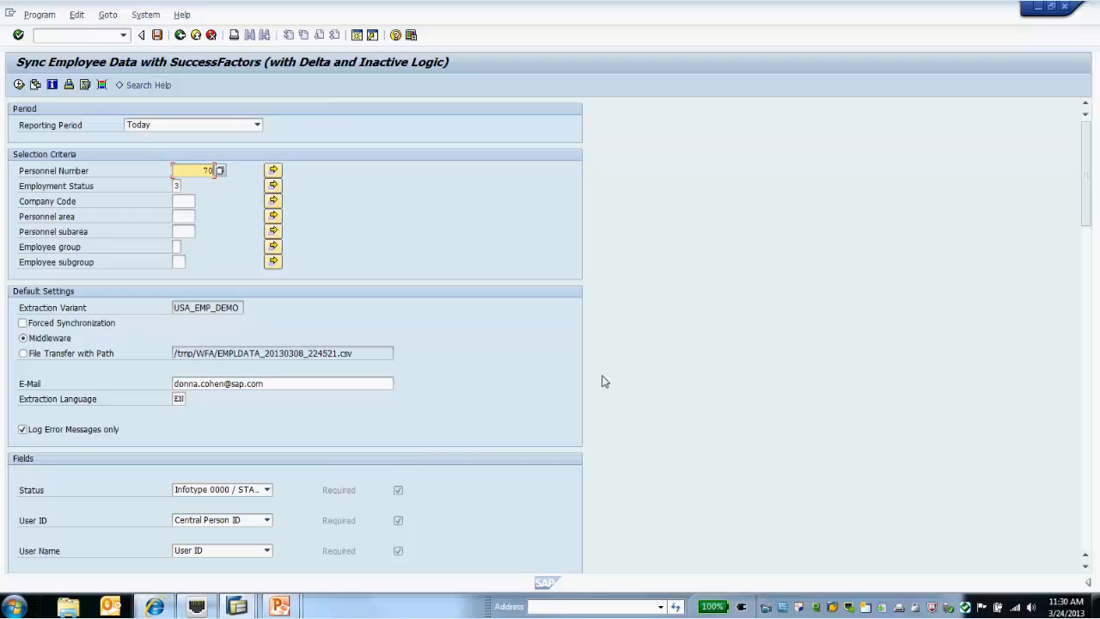
scroll(down, 3)
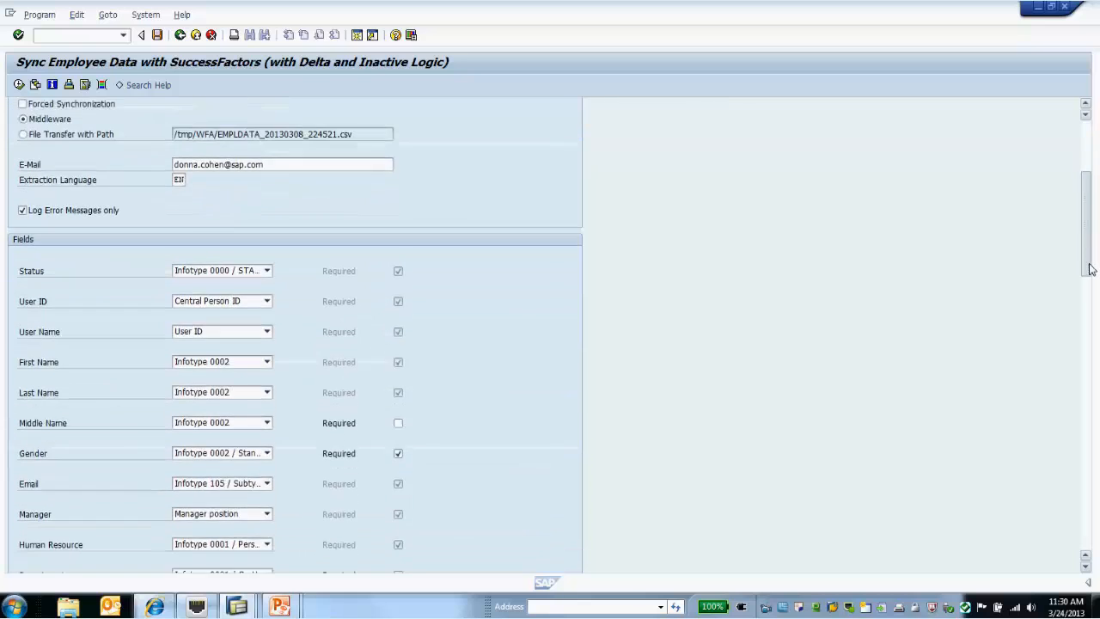
scroll(down, 3)
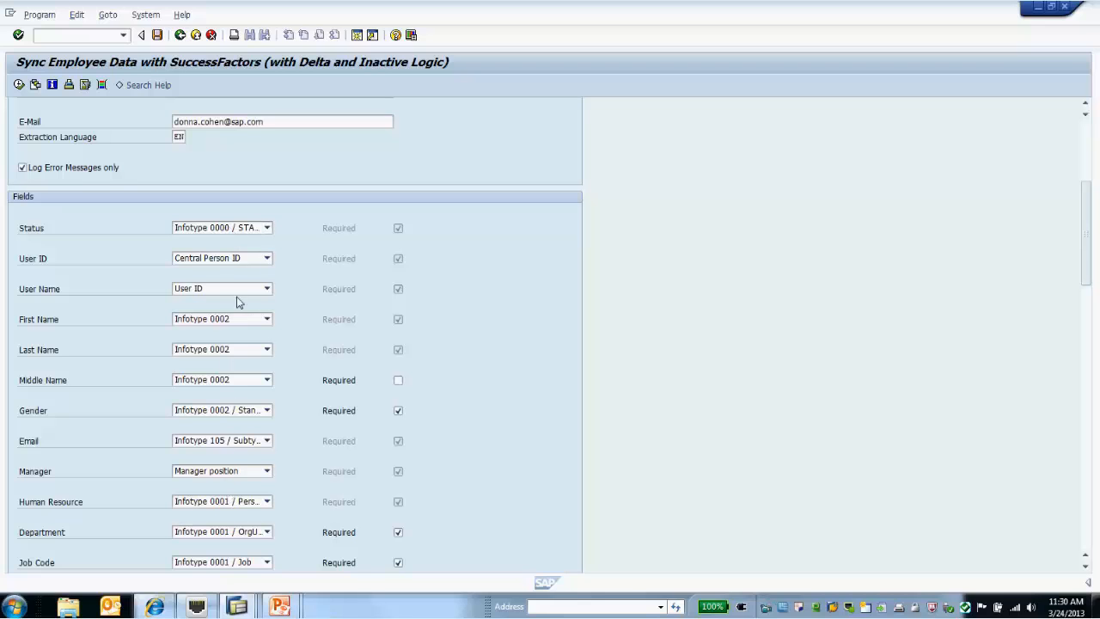
mouse_move(49, 228)
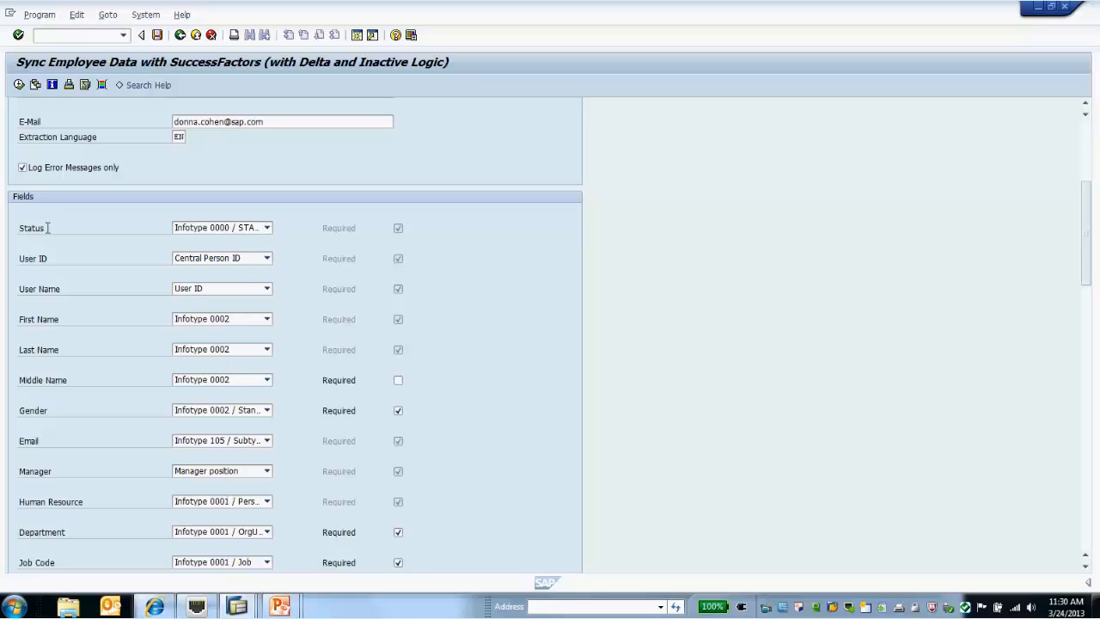
mouse_move(141, 405)
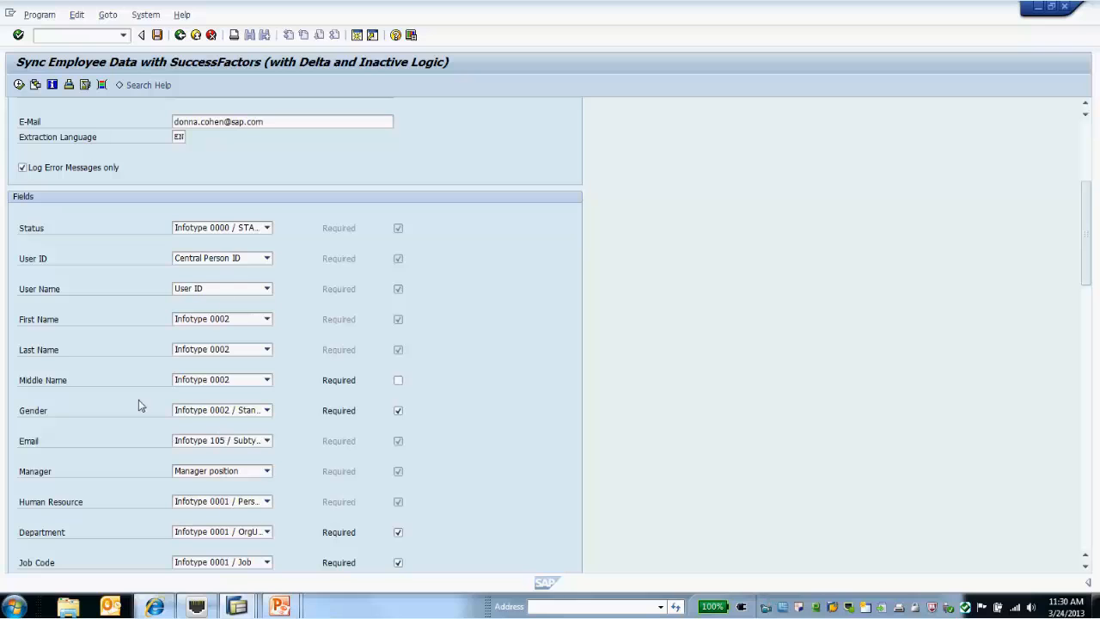
mouse_move(169, 357)
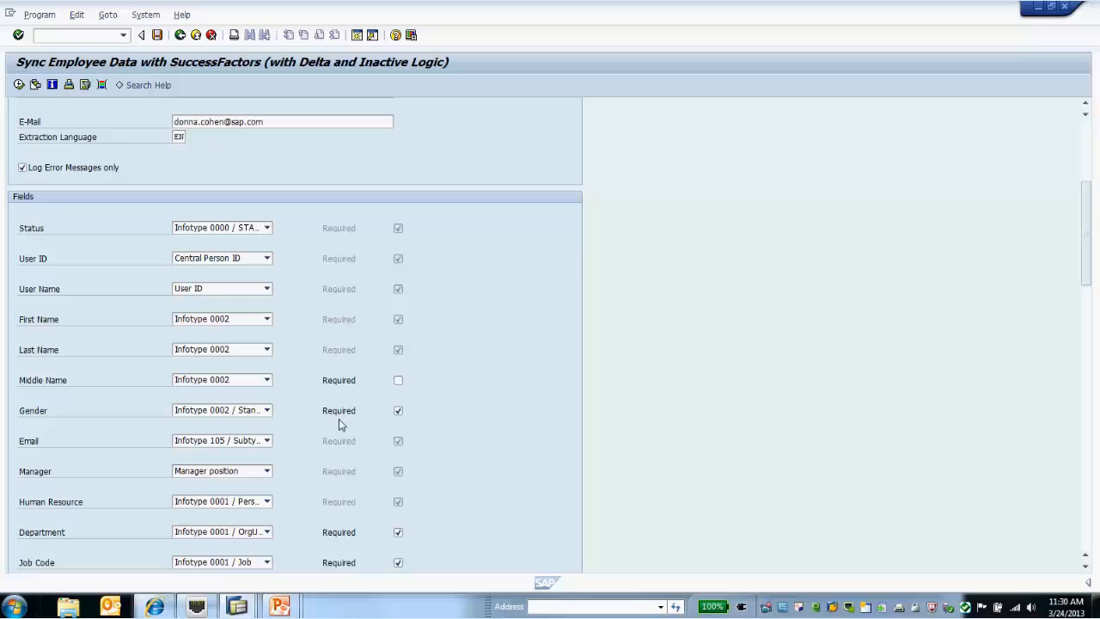
mouse_move(312, 382)
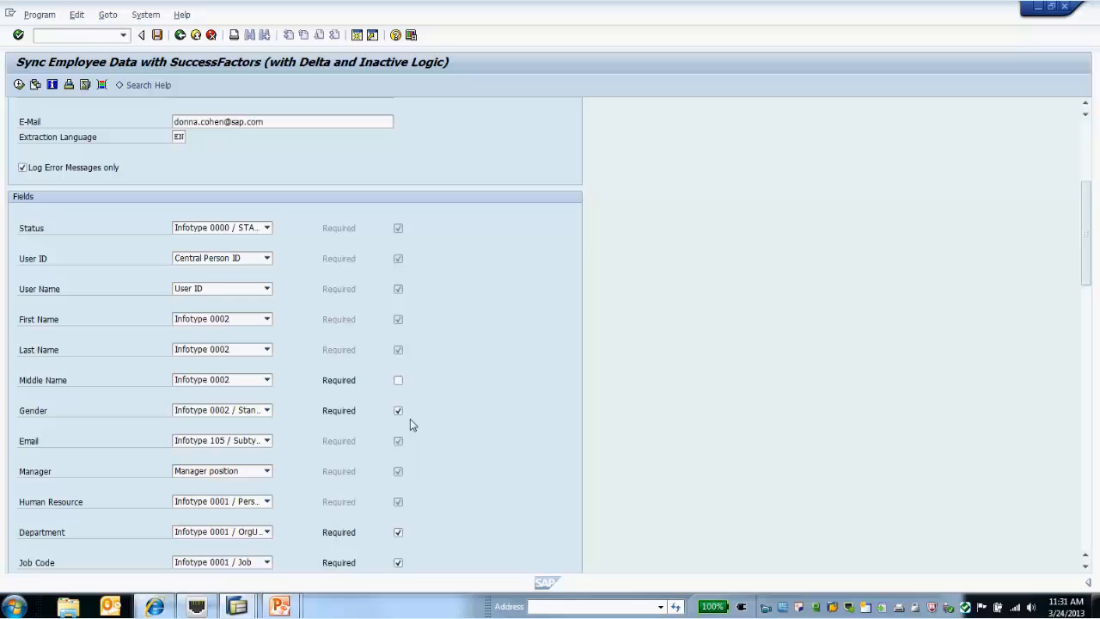
mouse_move(421, 432)
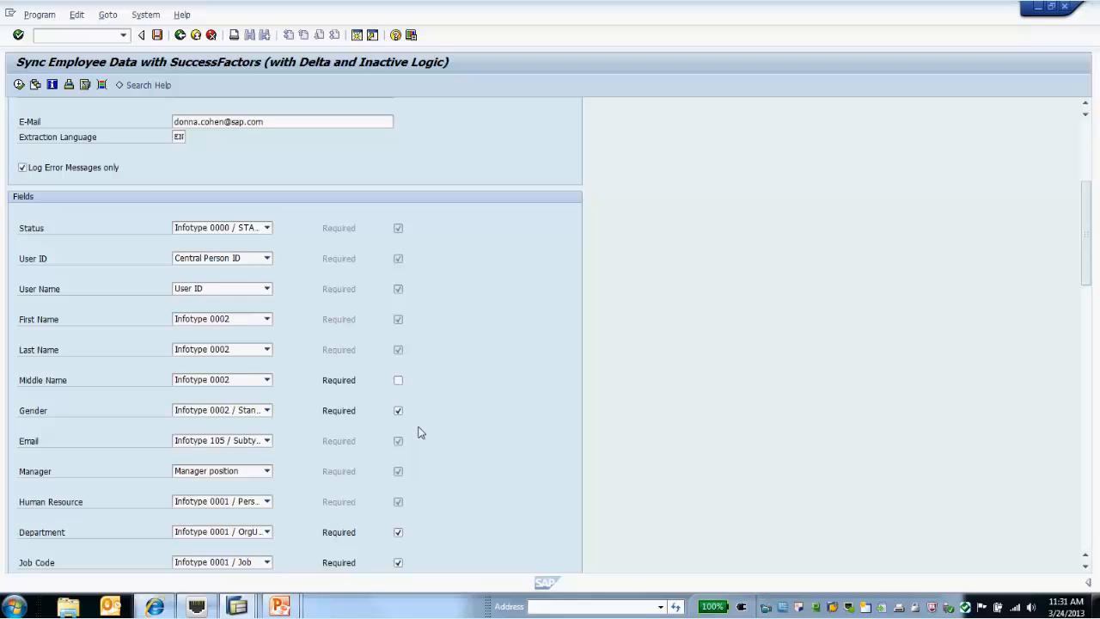
mouse_move(325, 456)
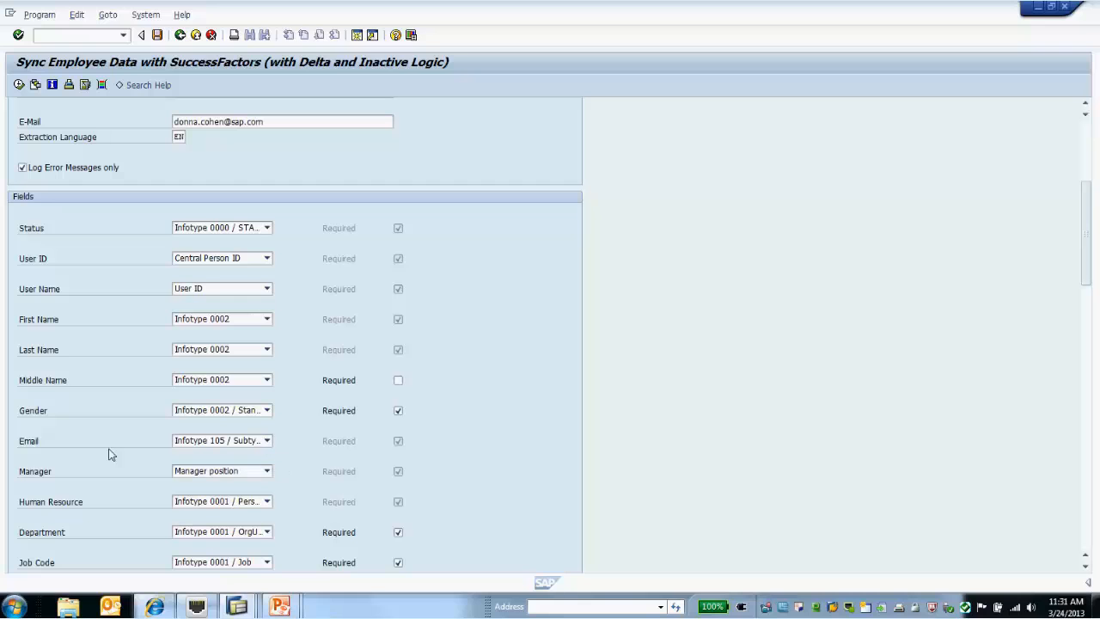
click(28, 440)
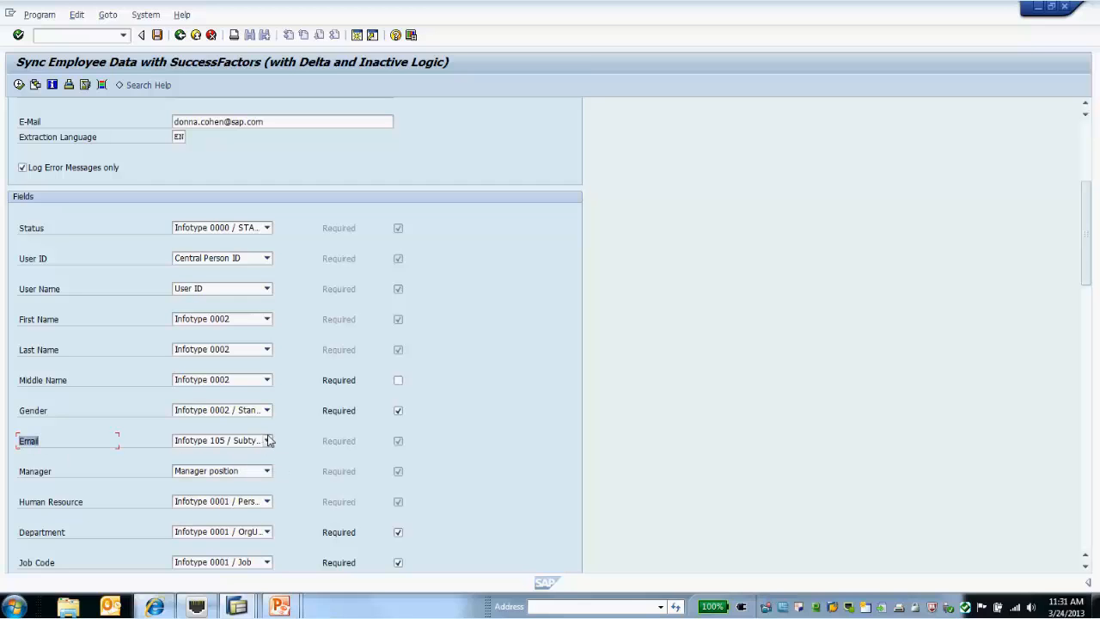
click(267, 440)
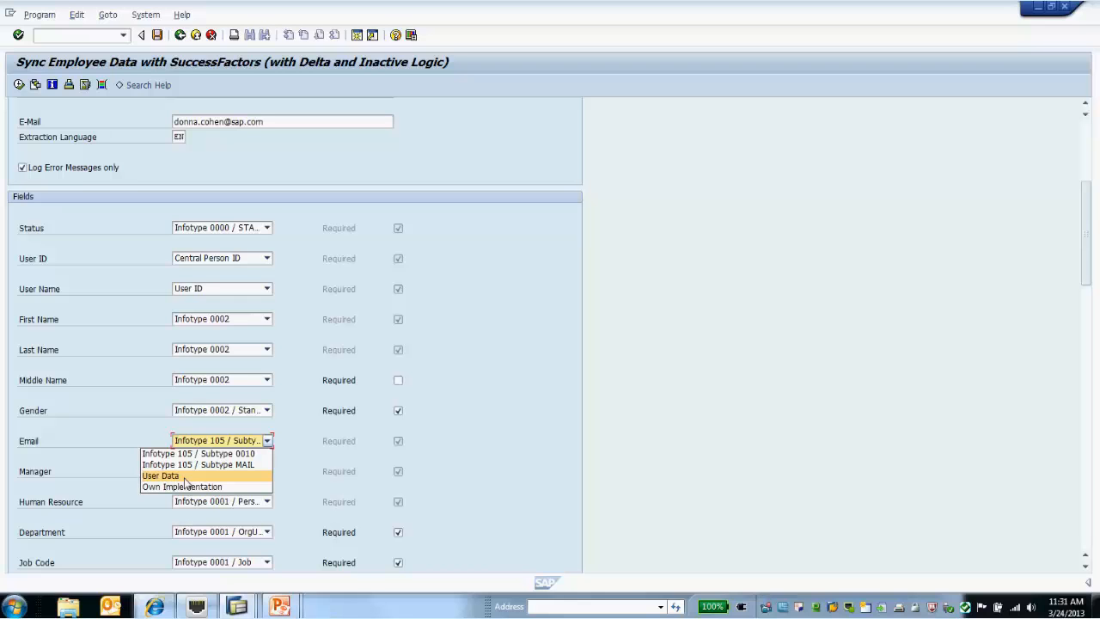
mouse_move(188, 478)
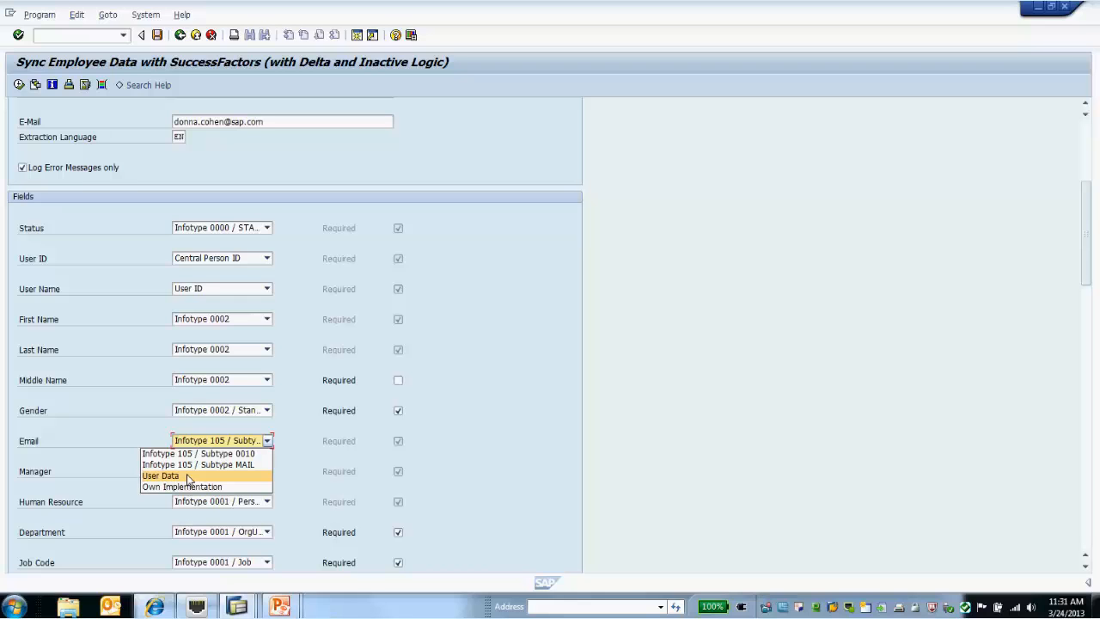
mouse_move(198, 452)
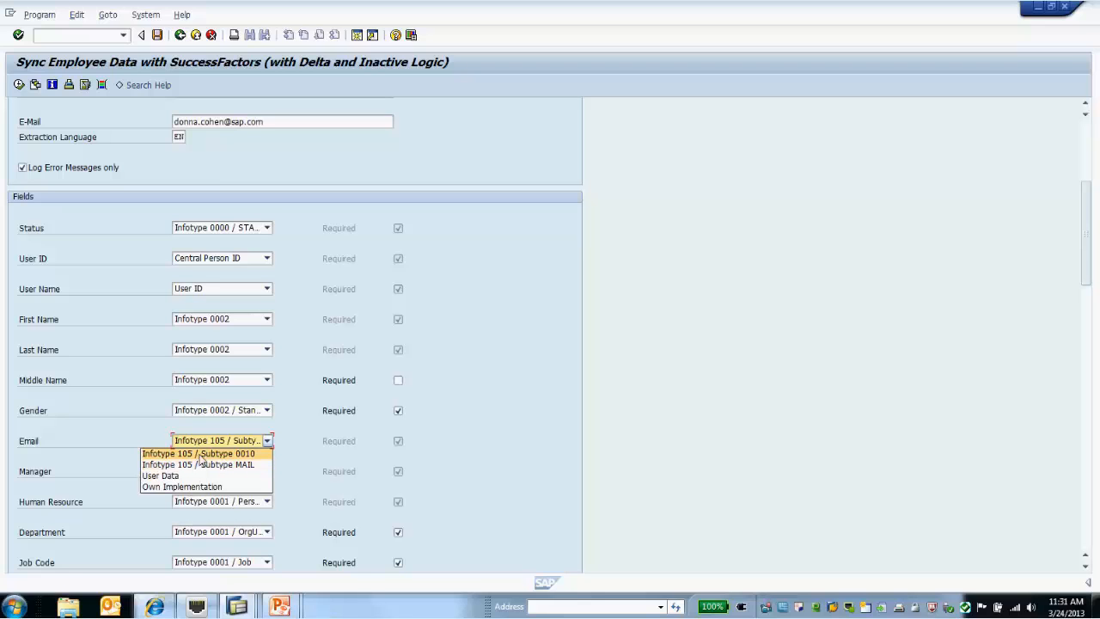
mouse_move(197, 464)
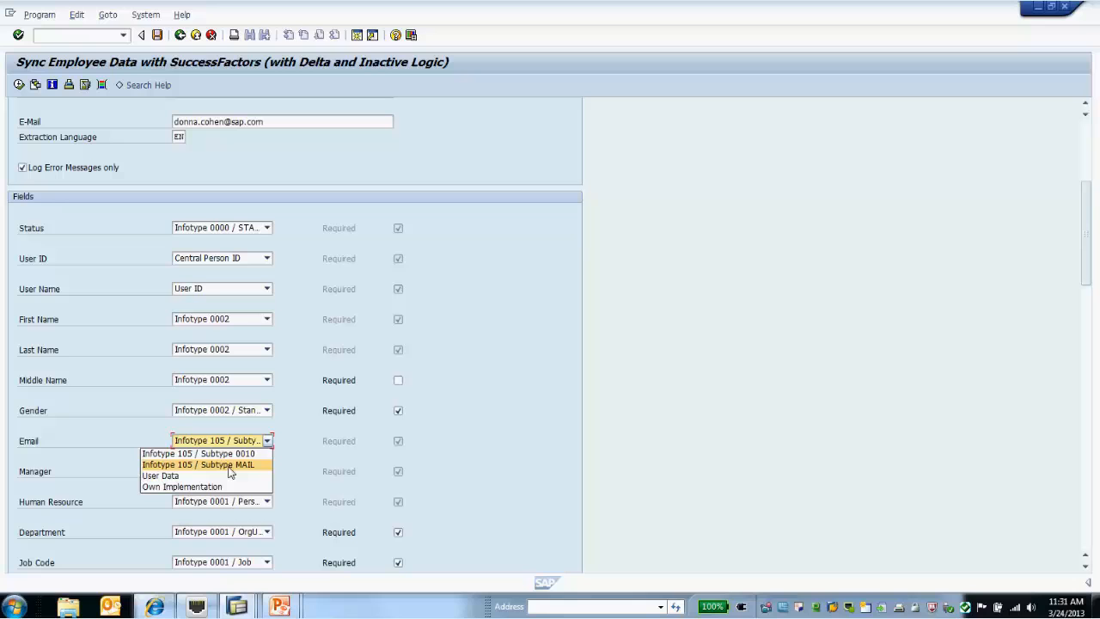
mouse_move(238, 472)
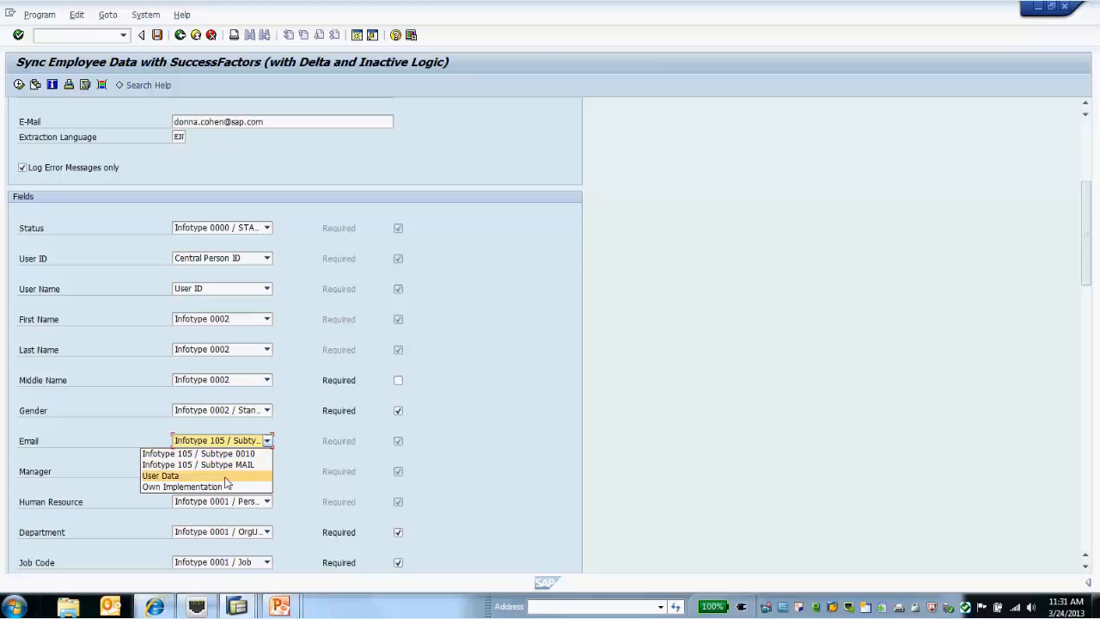
mouse_move(183, 486)
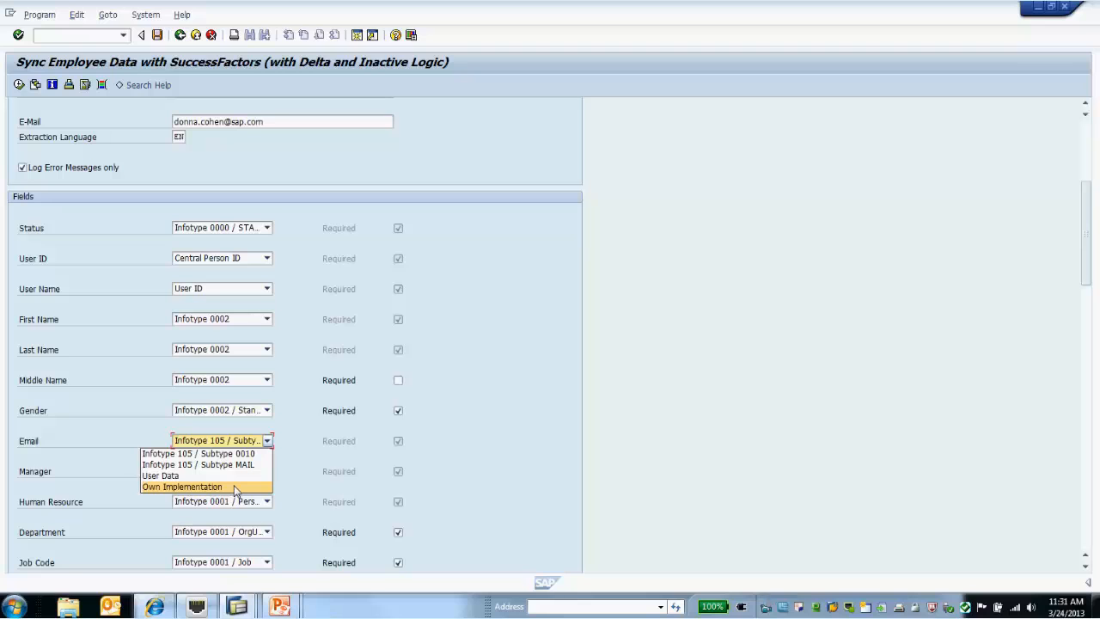
mouse_move(245, 491)
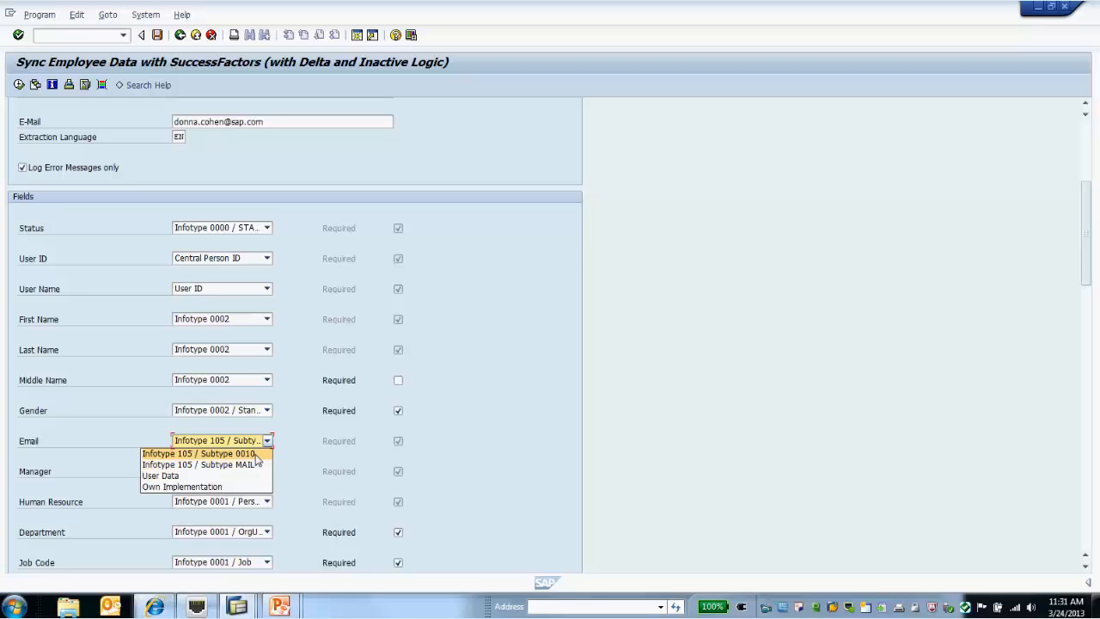
click(198, 453)
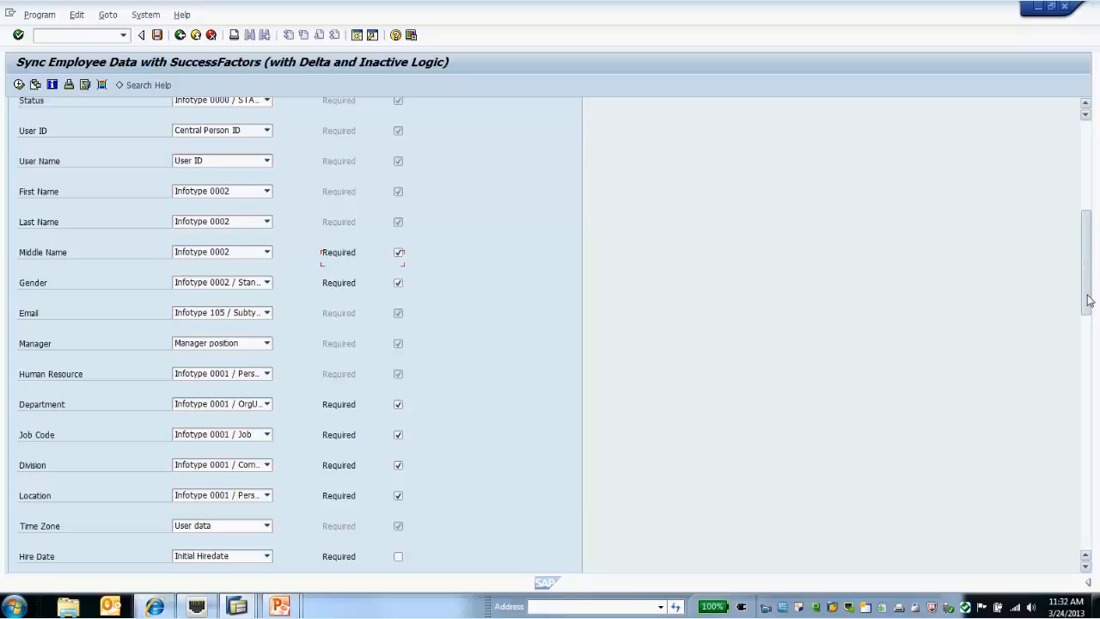
Step: Set the Business Phone field to Exclude in the sync Fields list
scroll(down, 3)
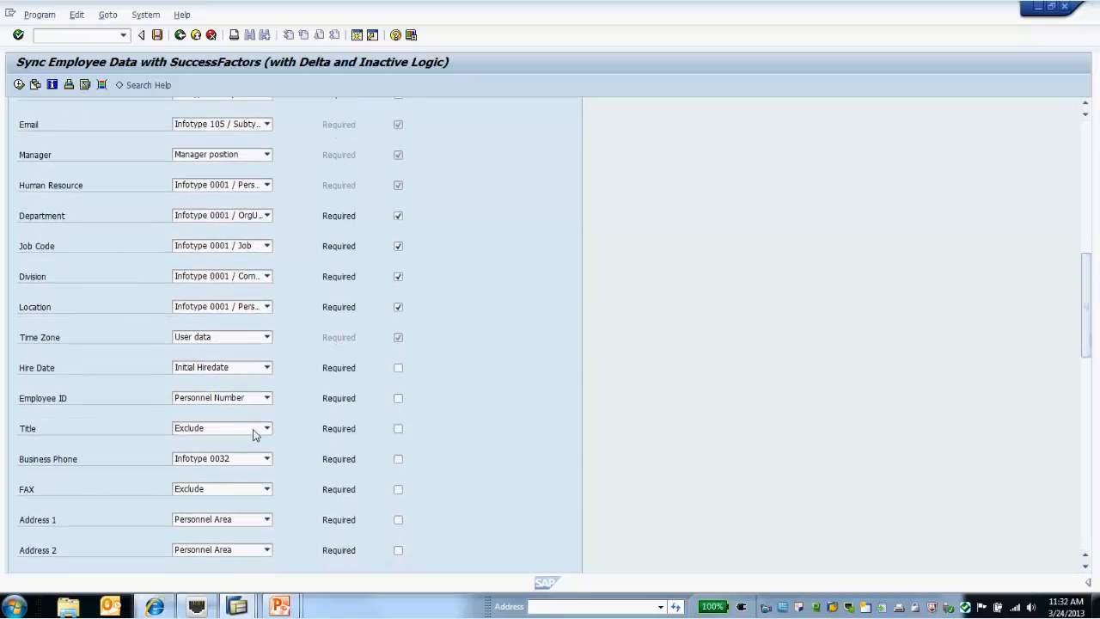
click(267, 458)
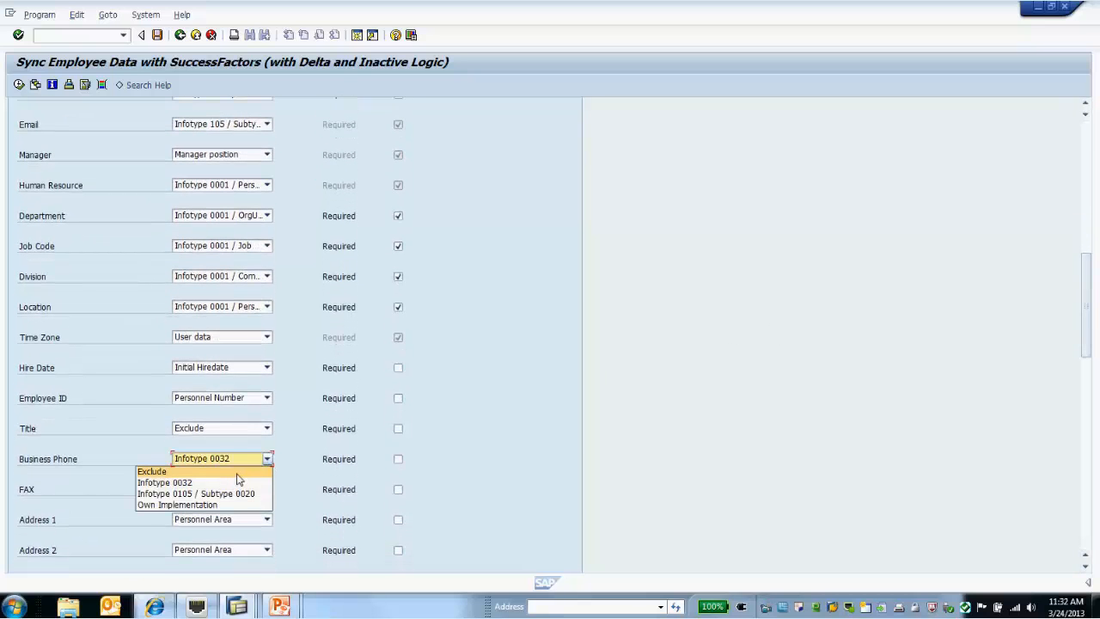
click(152, 471)
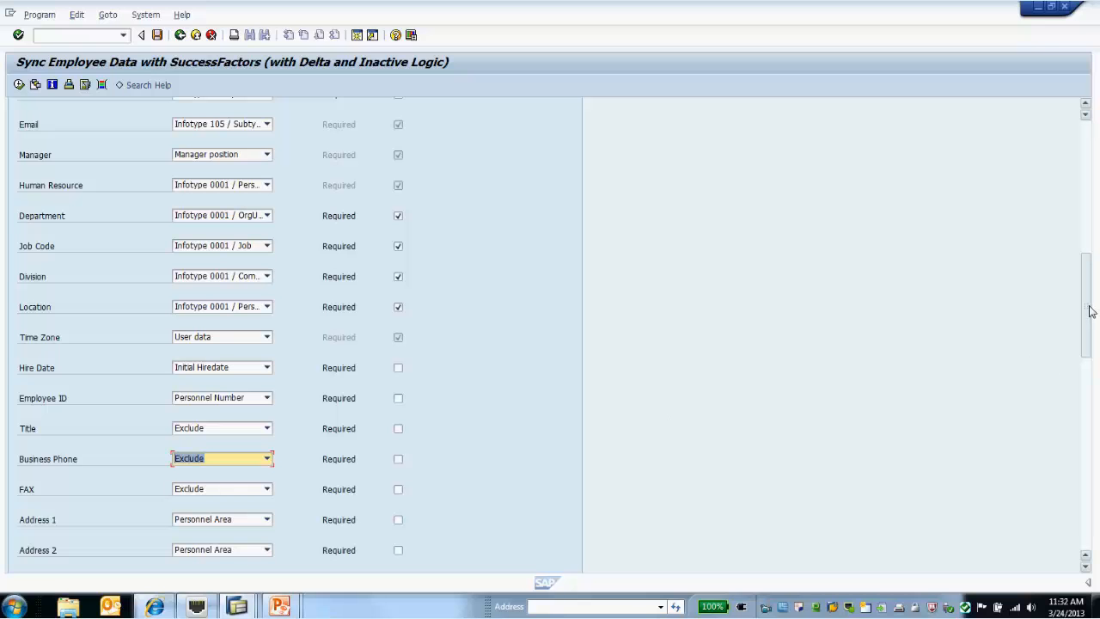
scroll(down, 3)
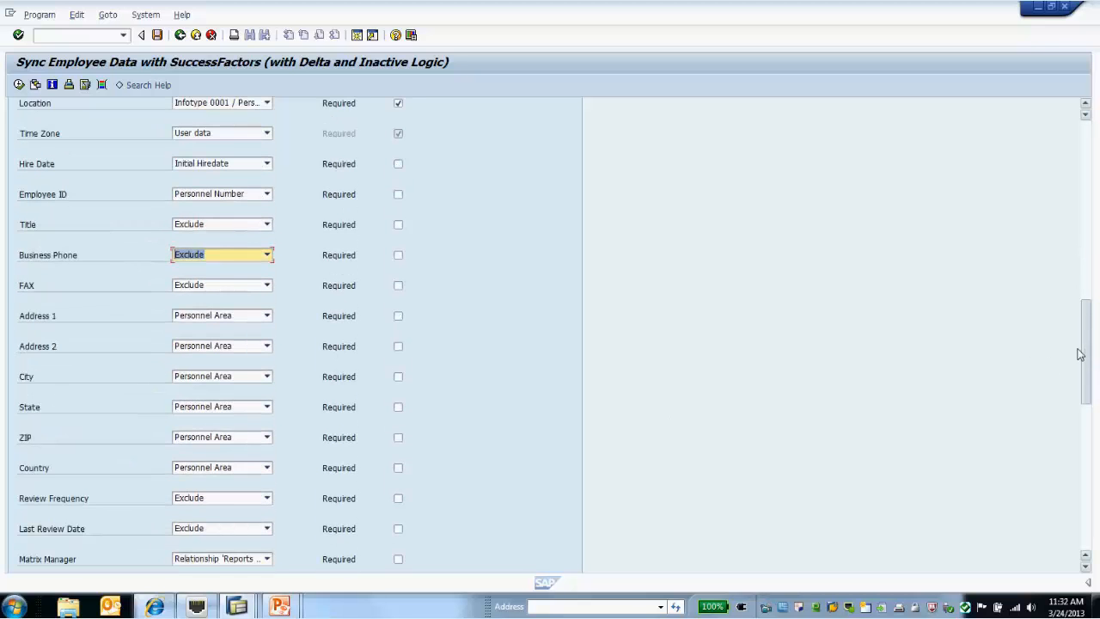
scroll(down, 3)
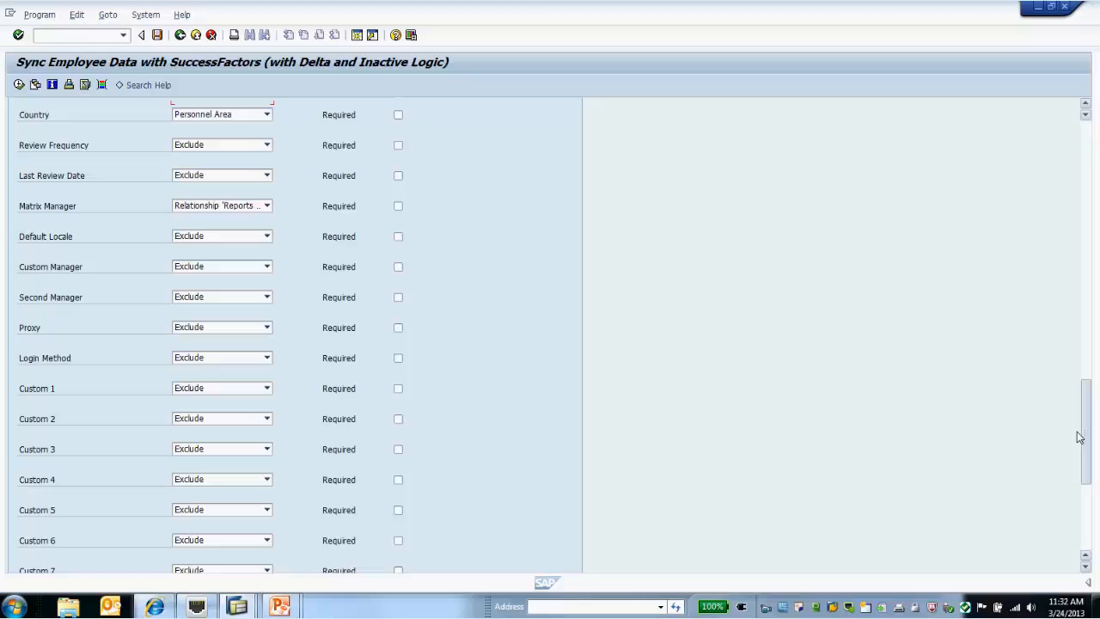
scroll(down, 3)
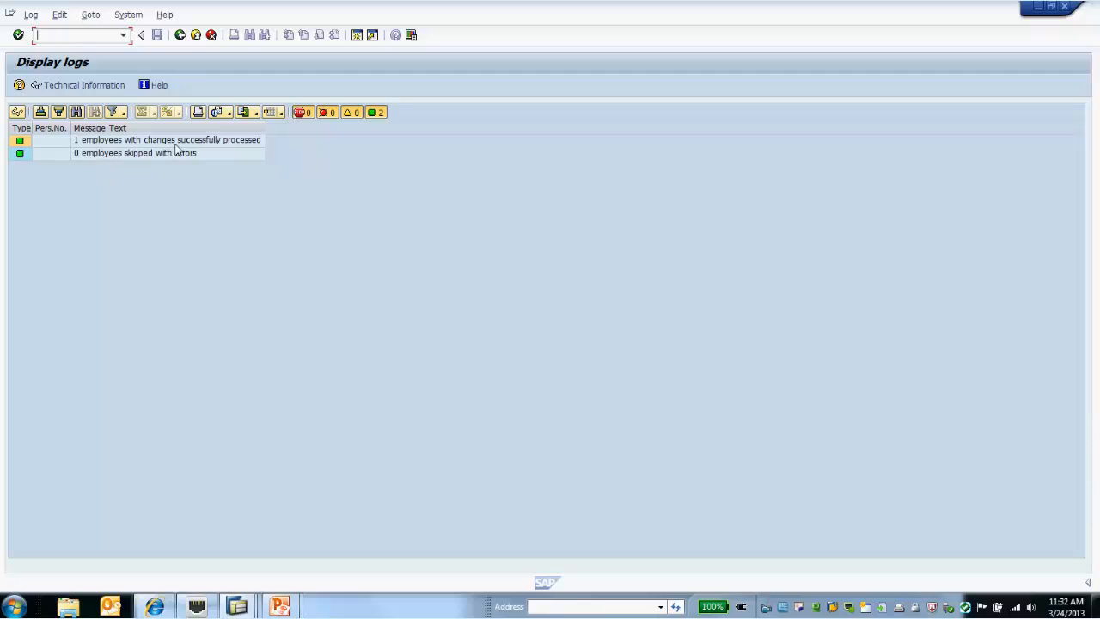
mouse_move(283, 368)
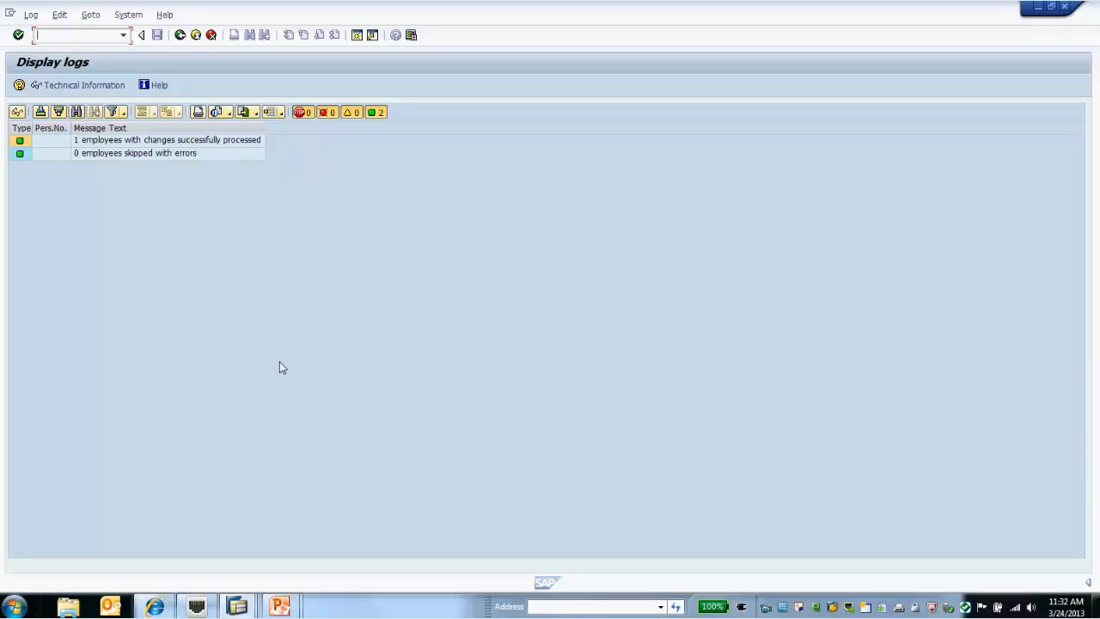
mouse_move(213, 524)
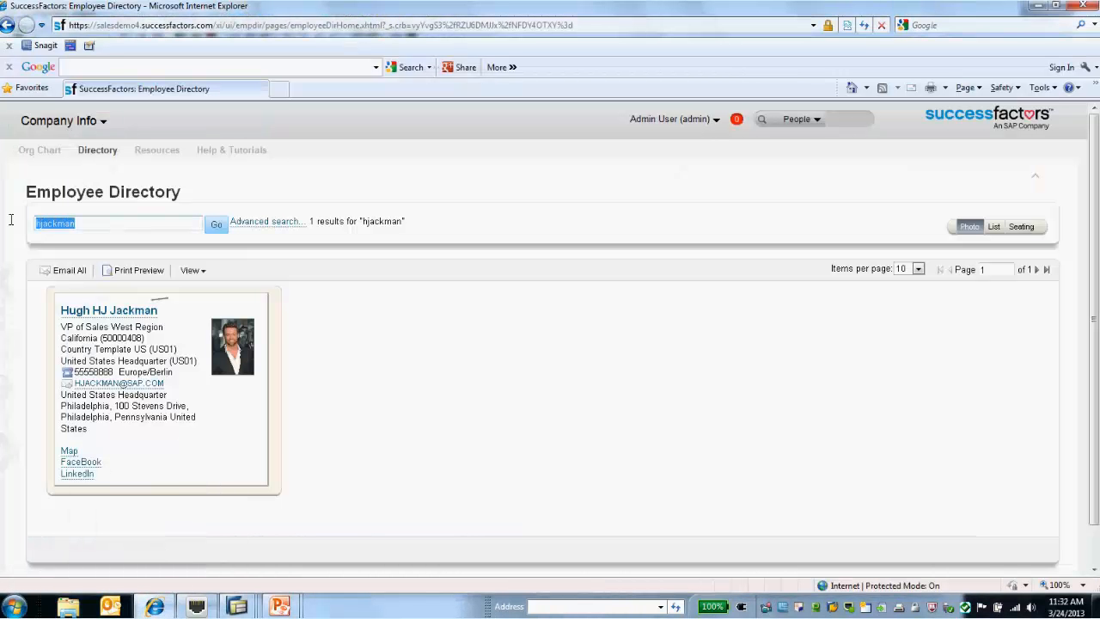
Step: Search the directory for 'hogan' and show the results as a table
text(hogan)
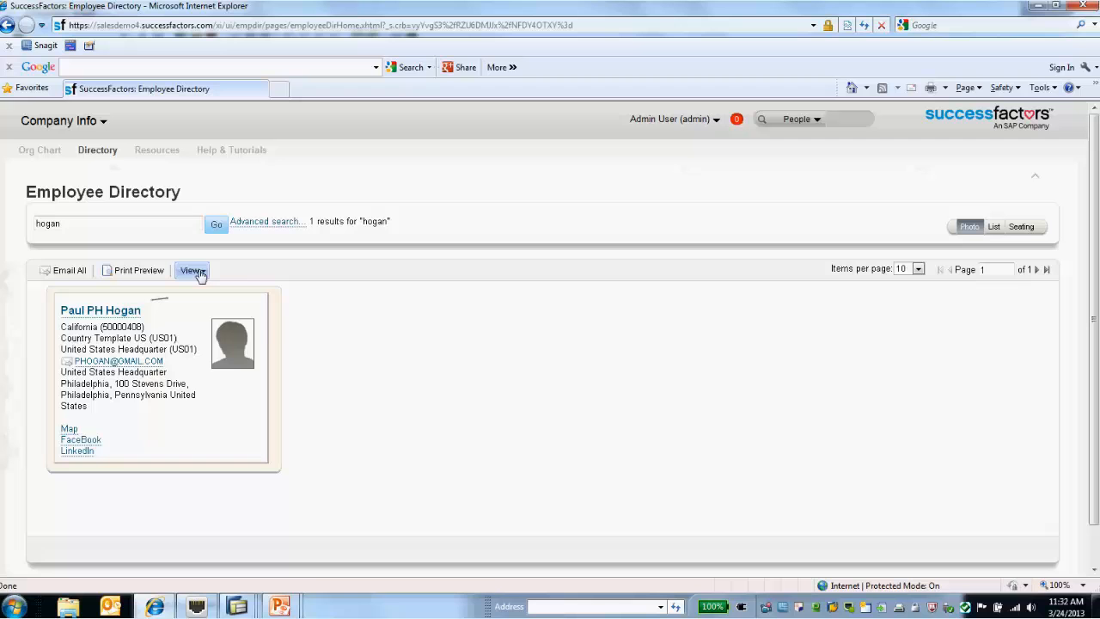
click(192, 270)
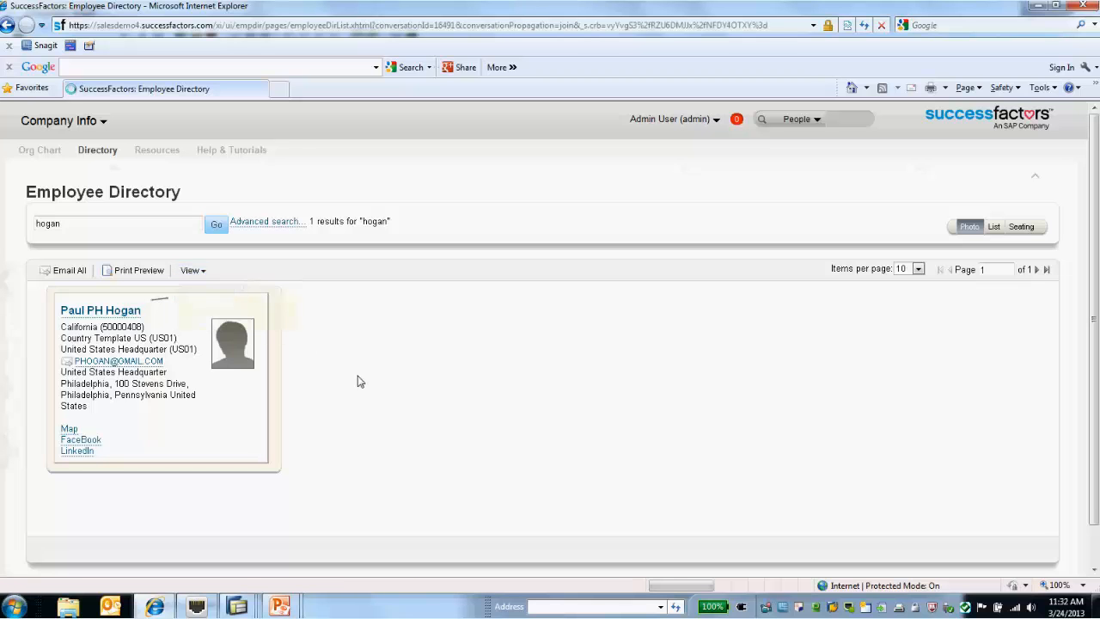
click(994, 226)
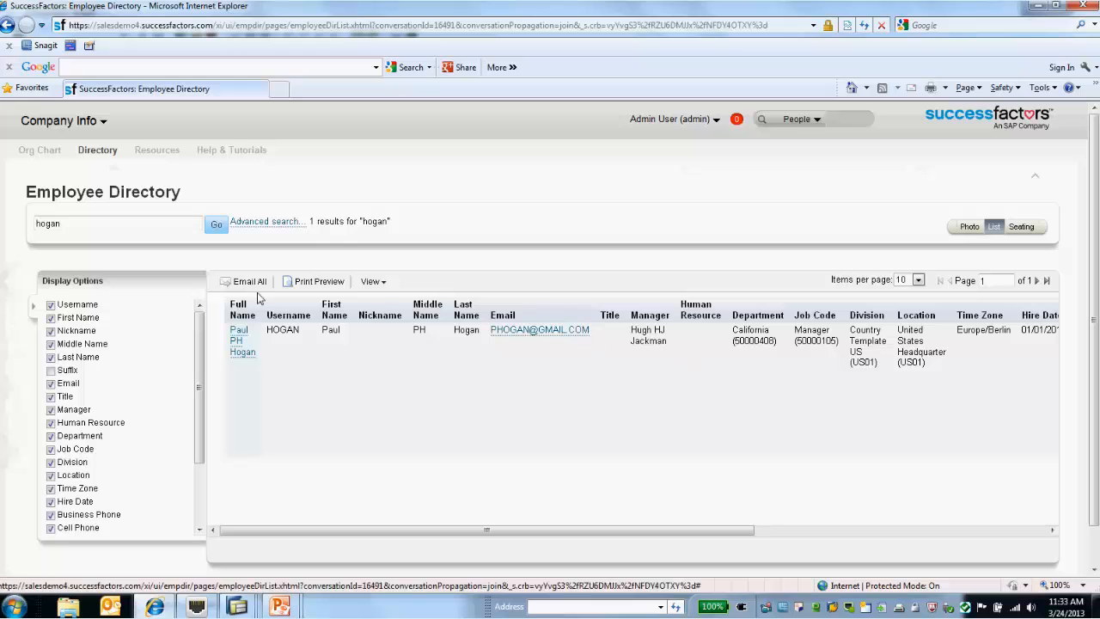
mouse_move(831, 522)
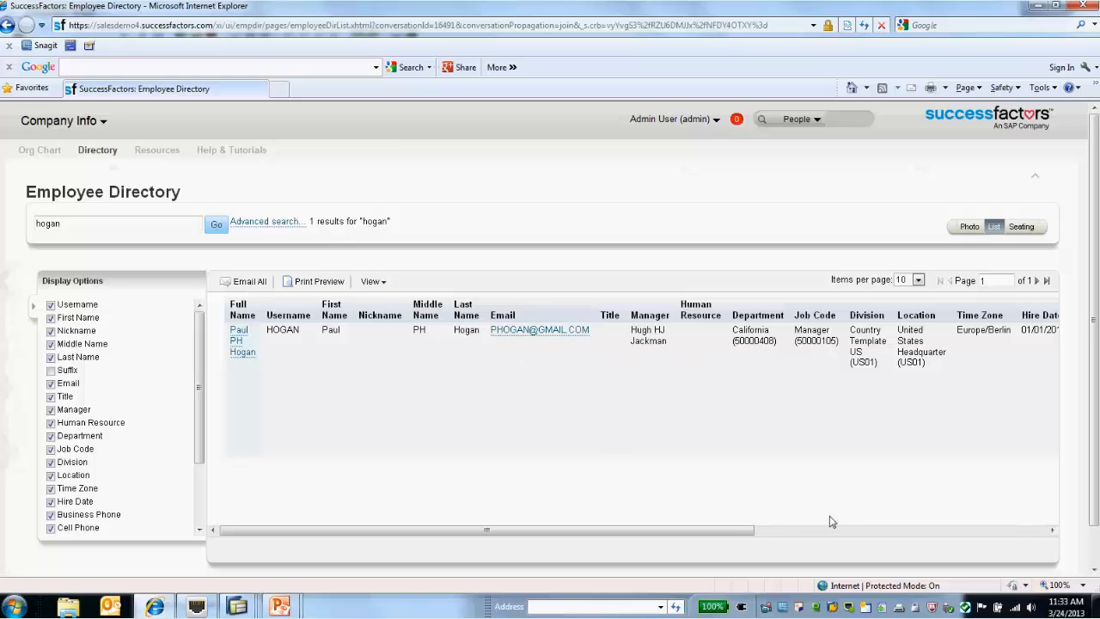
mouse_move(893, 421)
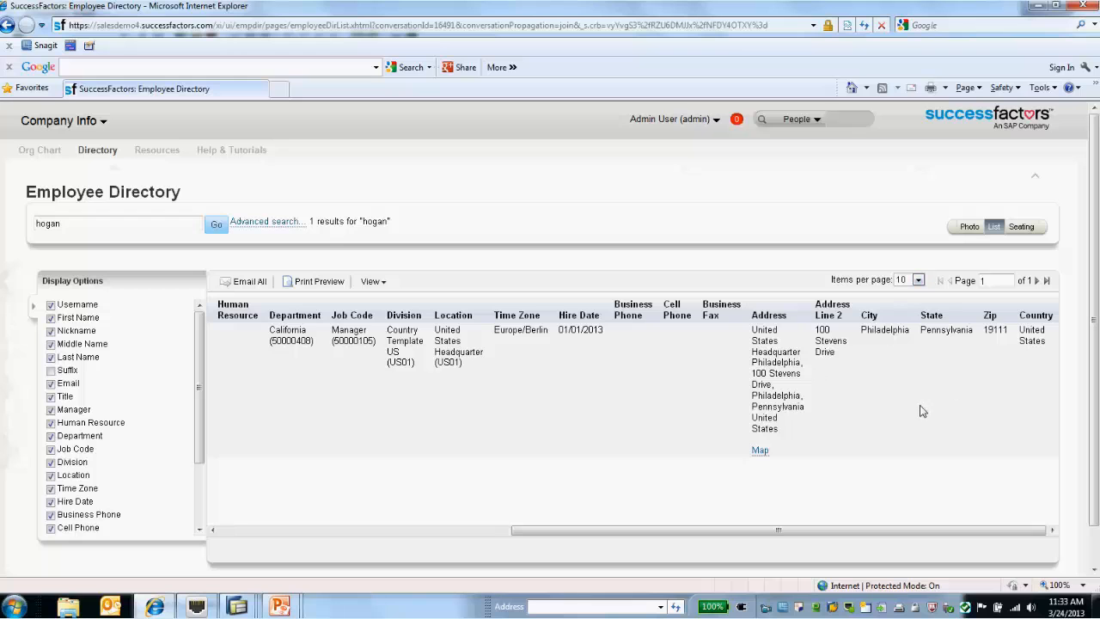
mouse_move(927, 413)
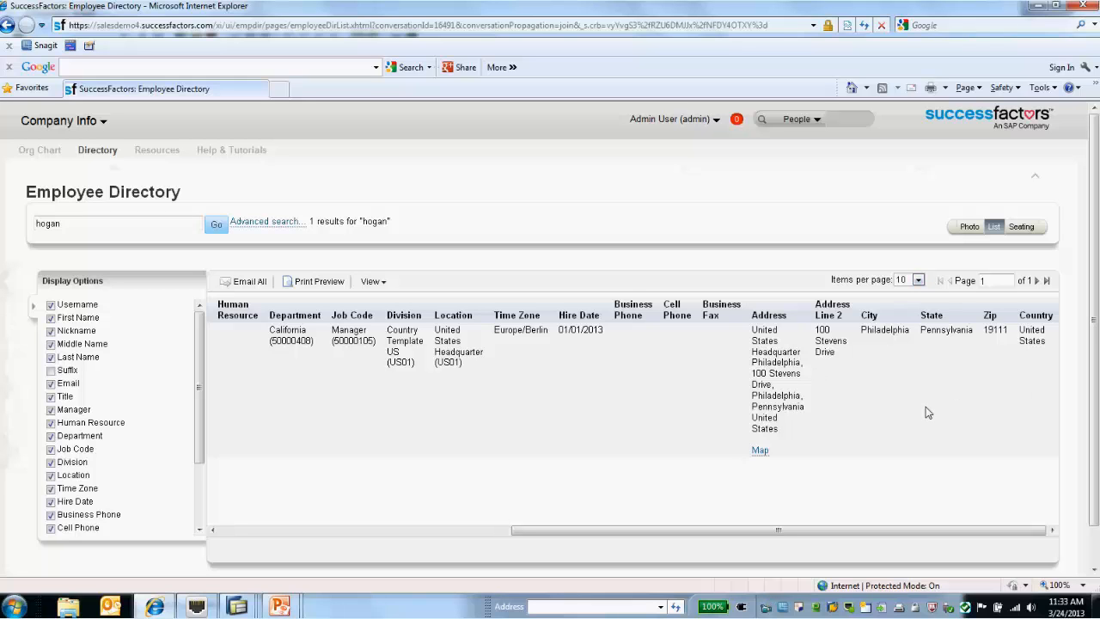
mouse_move(627, 427)
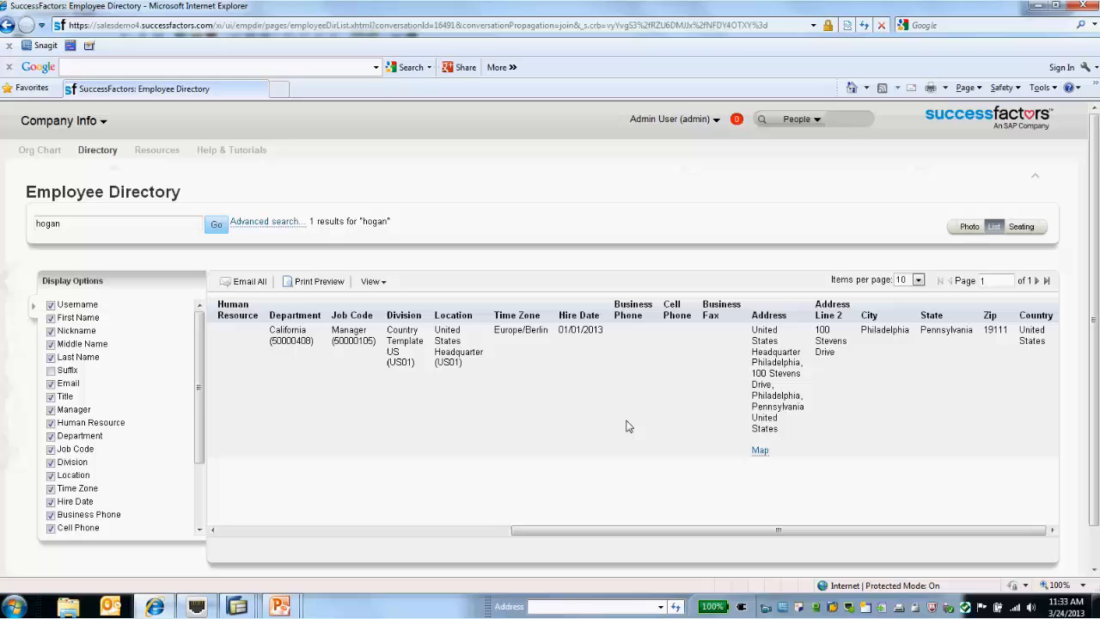
mouse_move(612, 427)
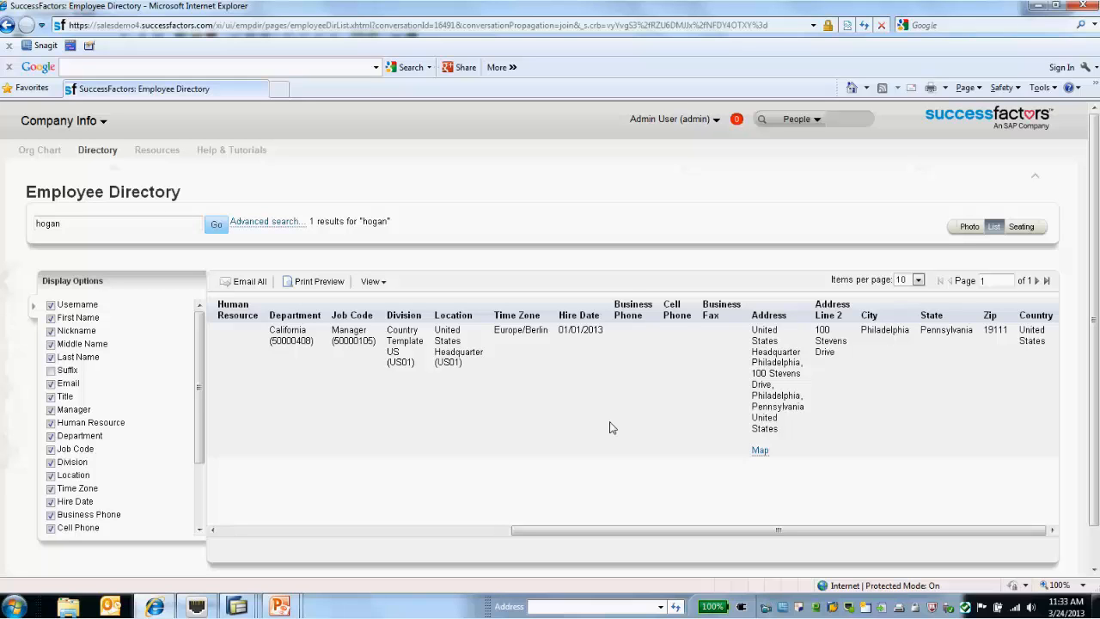
mouse_move(244, 597)
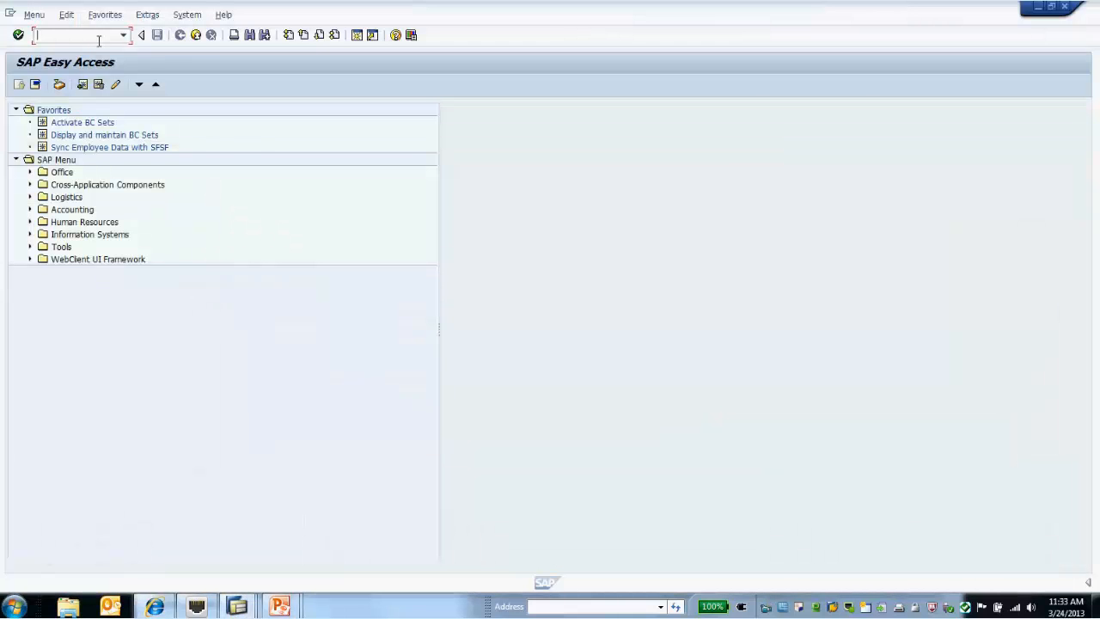
Step: In PA30, change Personal Data to first name Crocodile, last name Dundee, and save
text(/np)
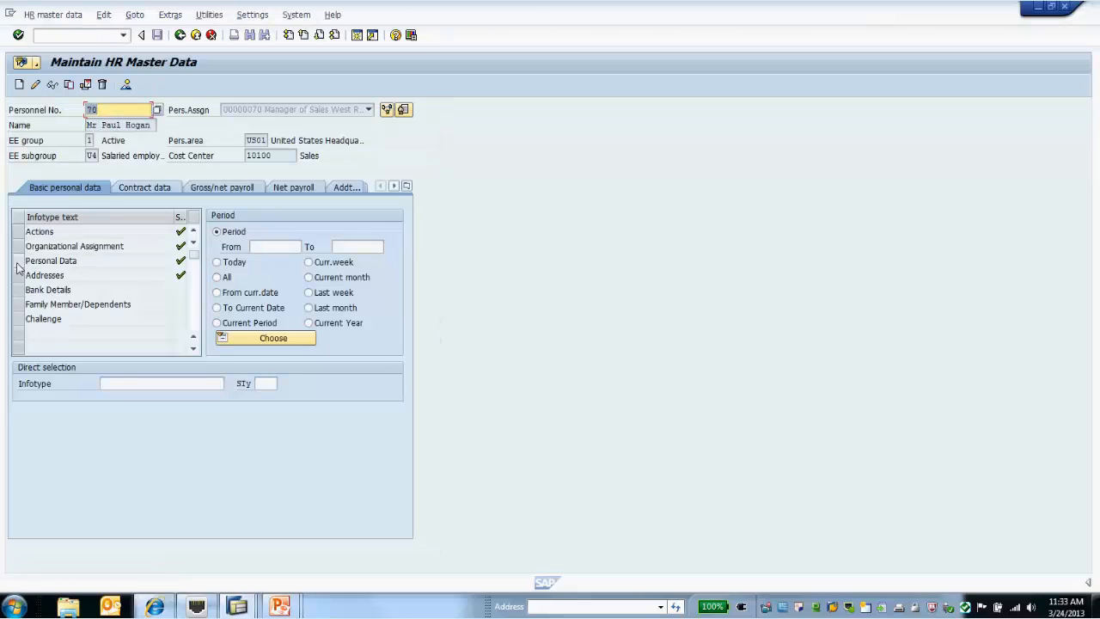
click(51, 261)
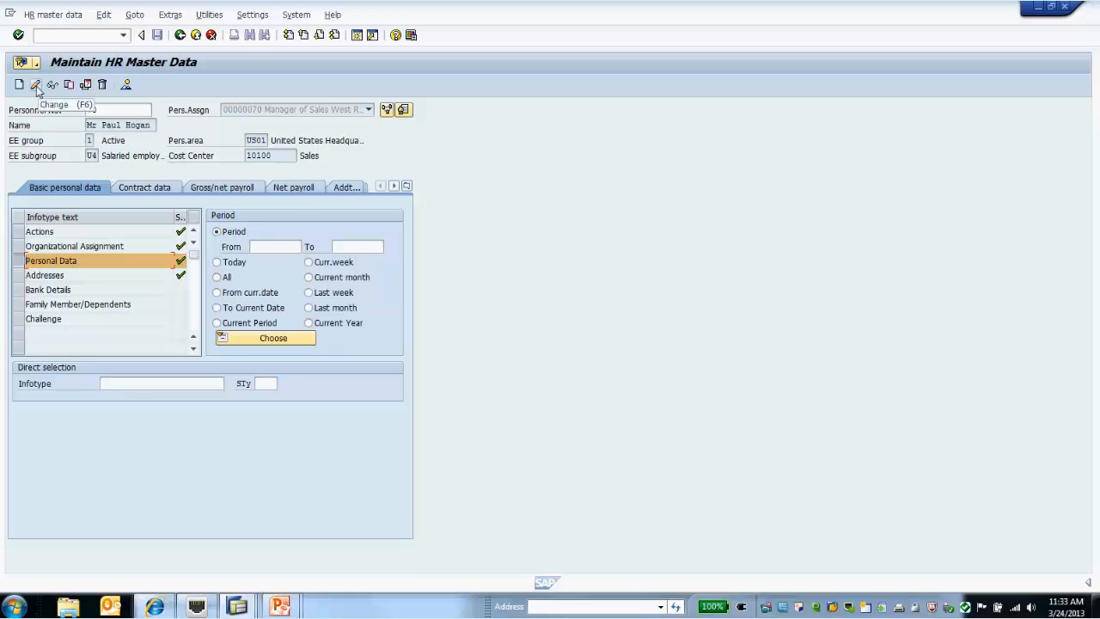
click(36, 84)
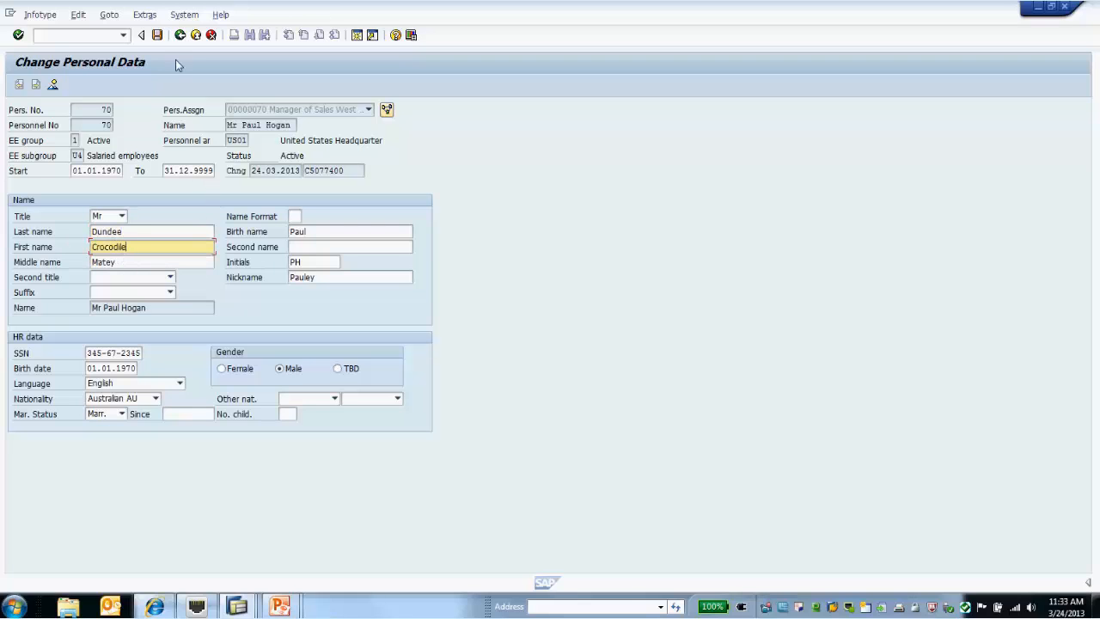
click(180, 34)
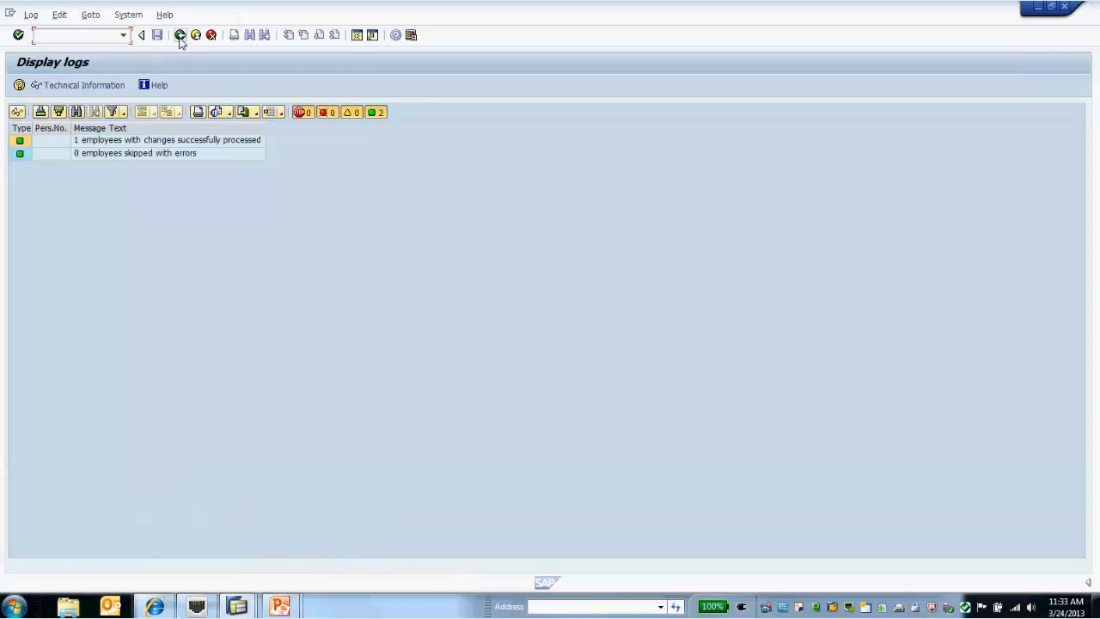
Step: Return to the Sync Employee Data with SuccessFactors selection screen for personnel number 70
click(142, 35)
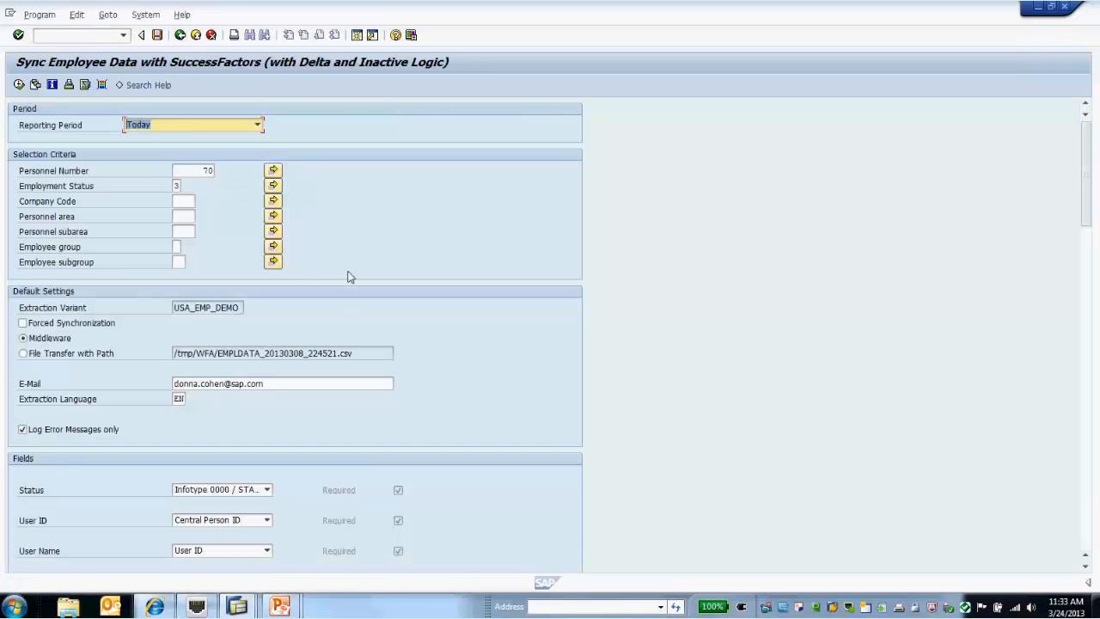
mouse_move(84, 447)
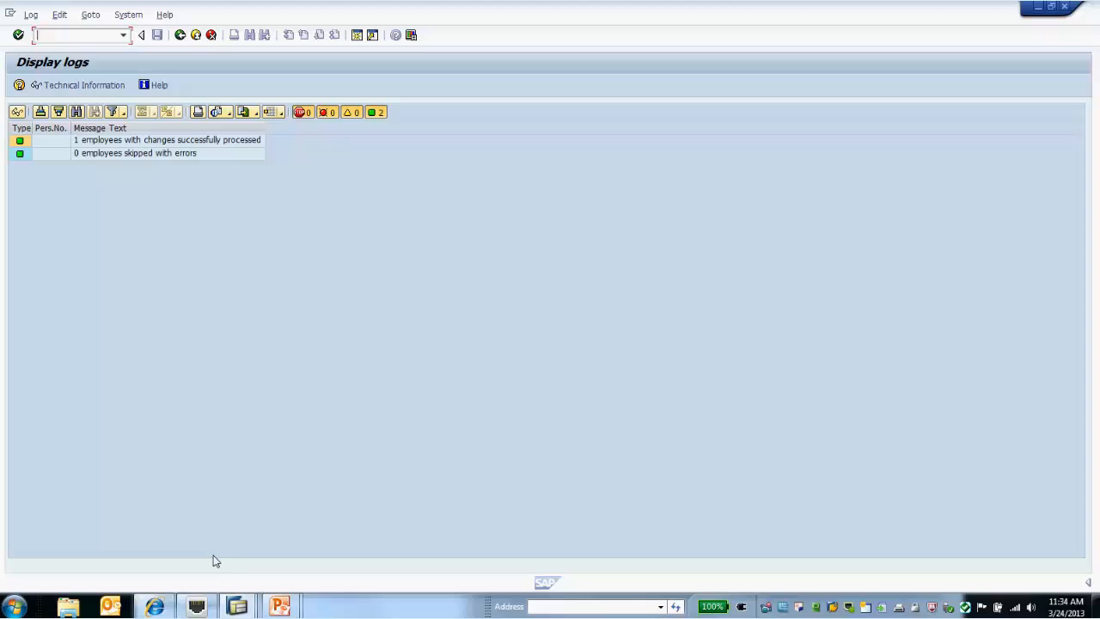
mouse_move(154, 606)
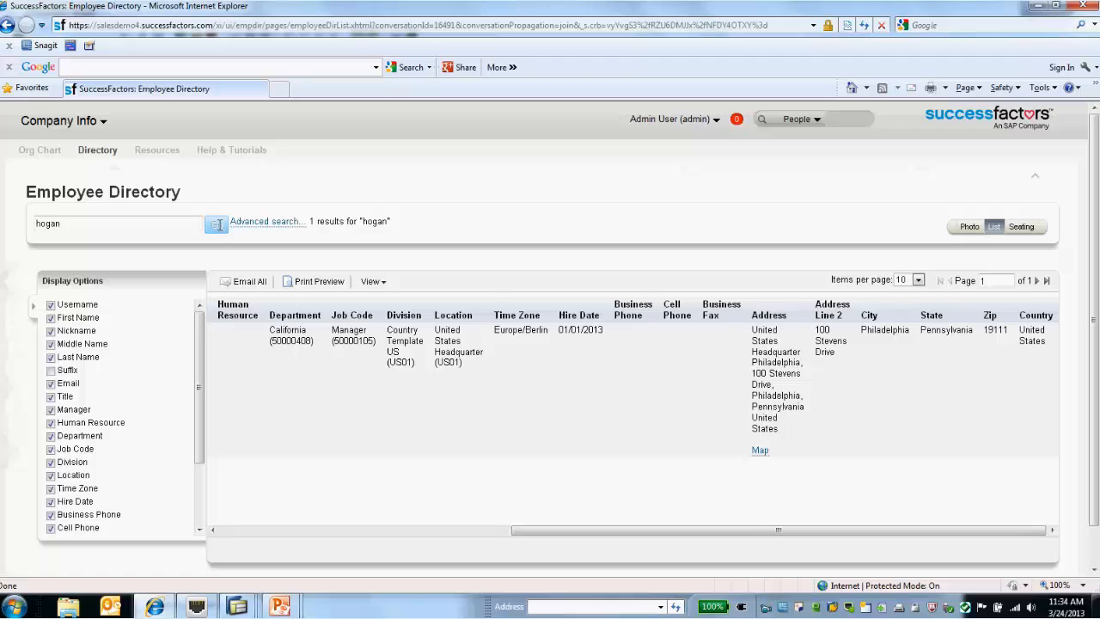
Step: Rerun the 'hogan' directory search to show Crocodile PH Dundee
click(216, 224)
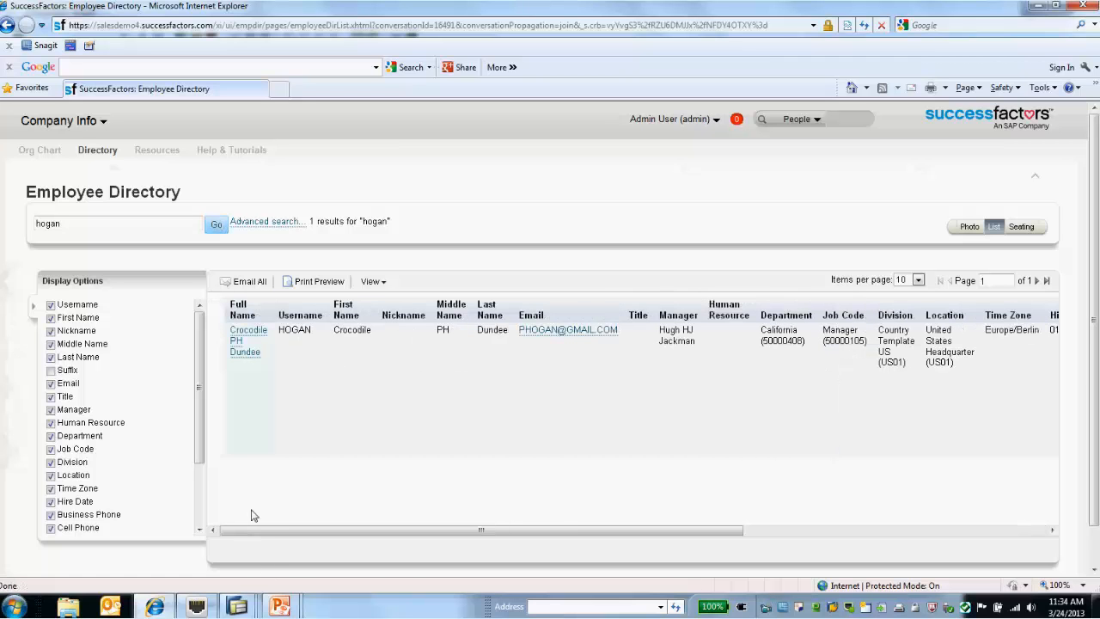
mouse_move(348, 344)
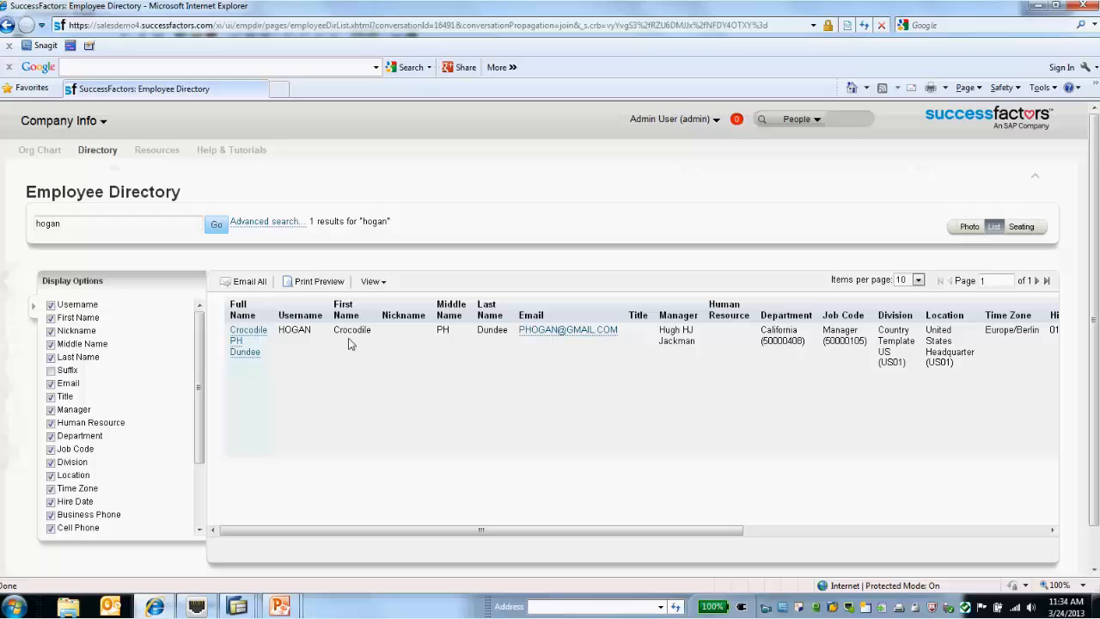
mouse_move(507, 354)
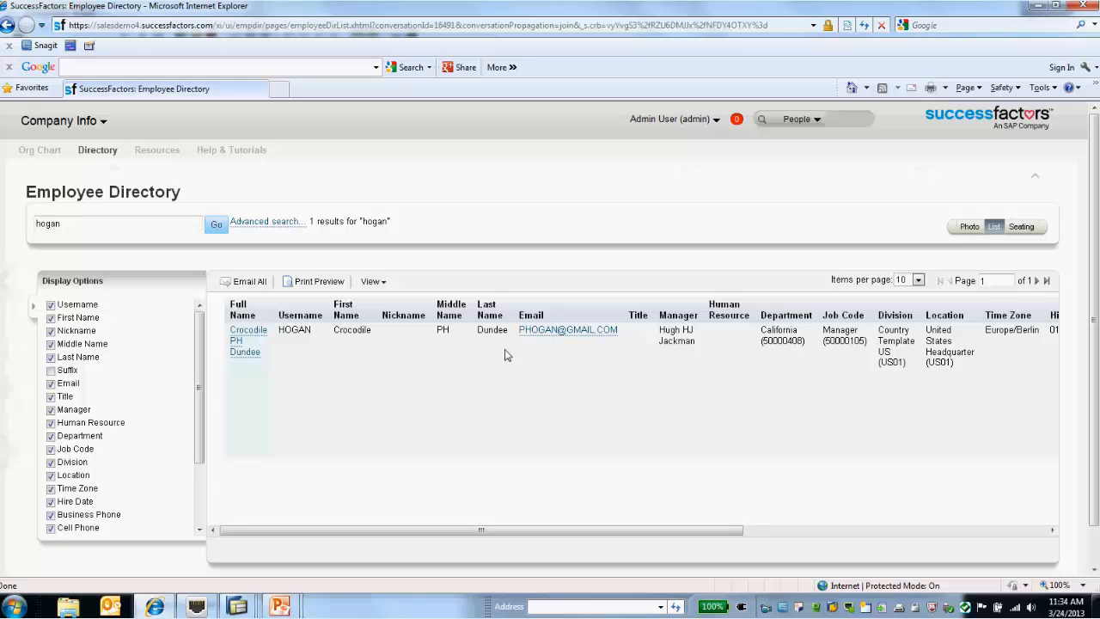
mouse_move(490, 342)
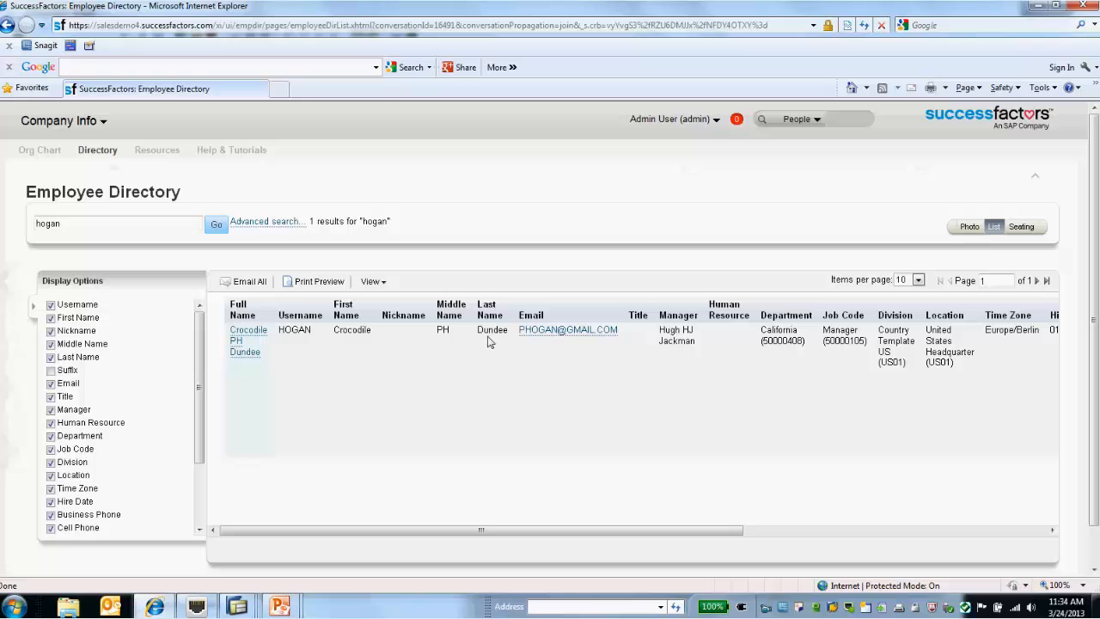
mouse_move(392, 550)
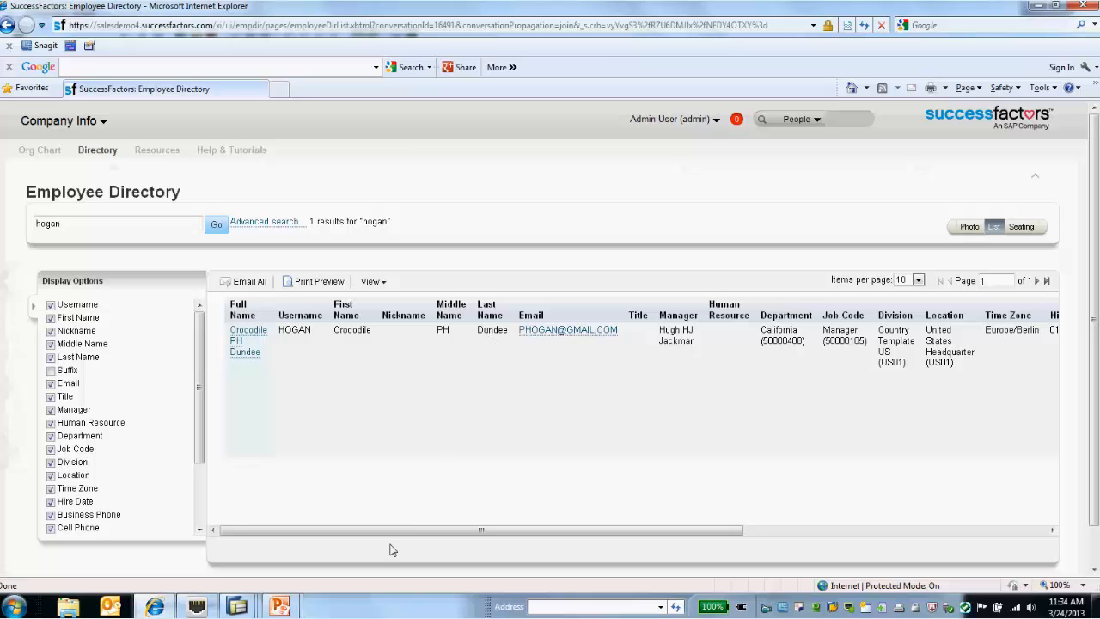
mouse_move(279, 606)
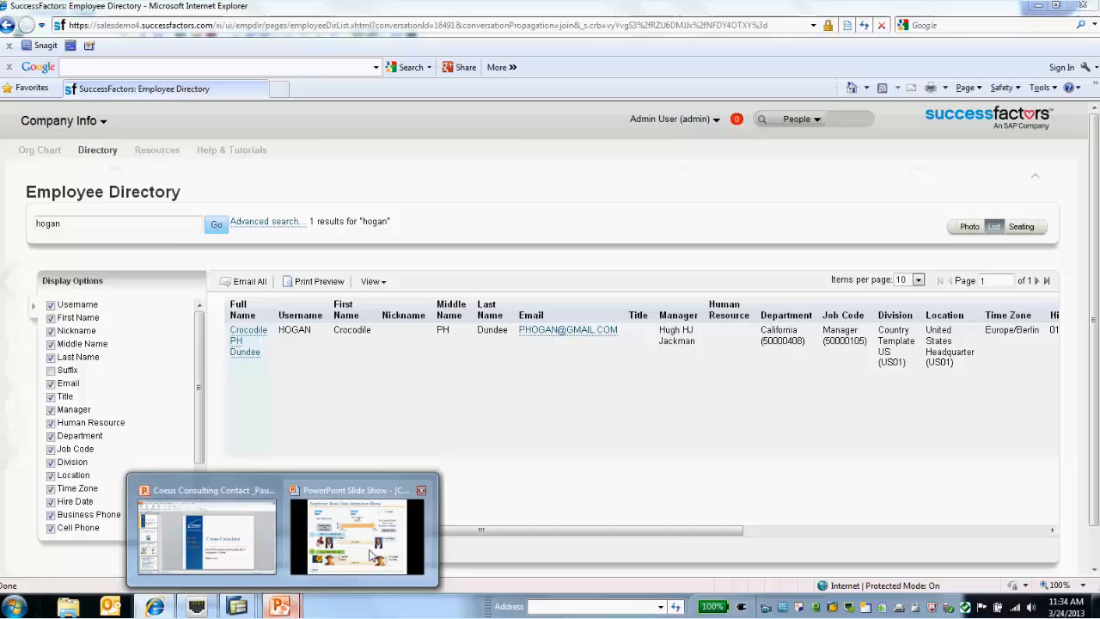